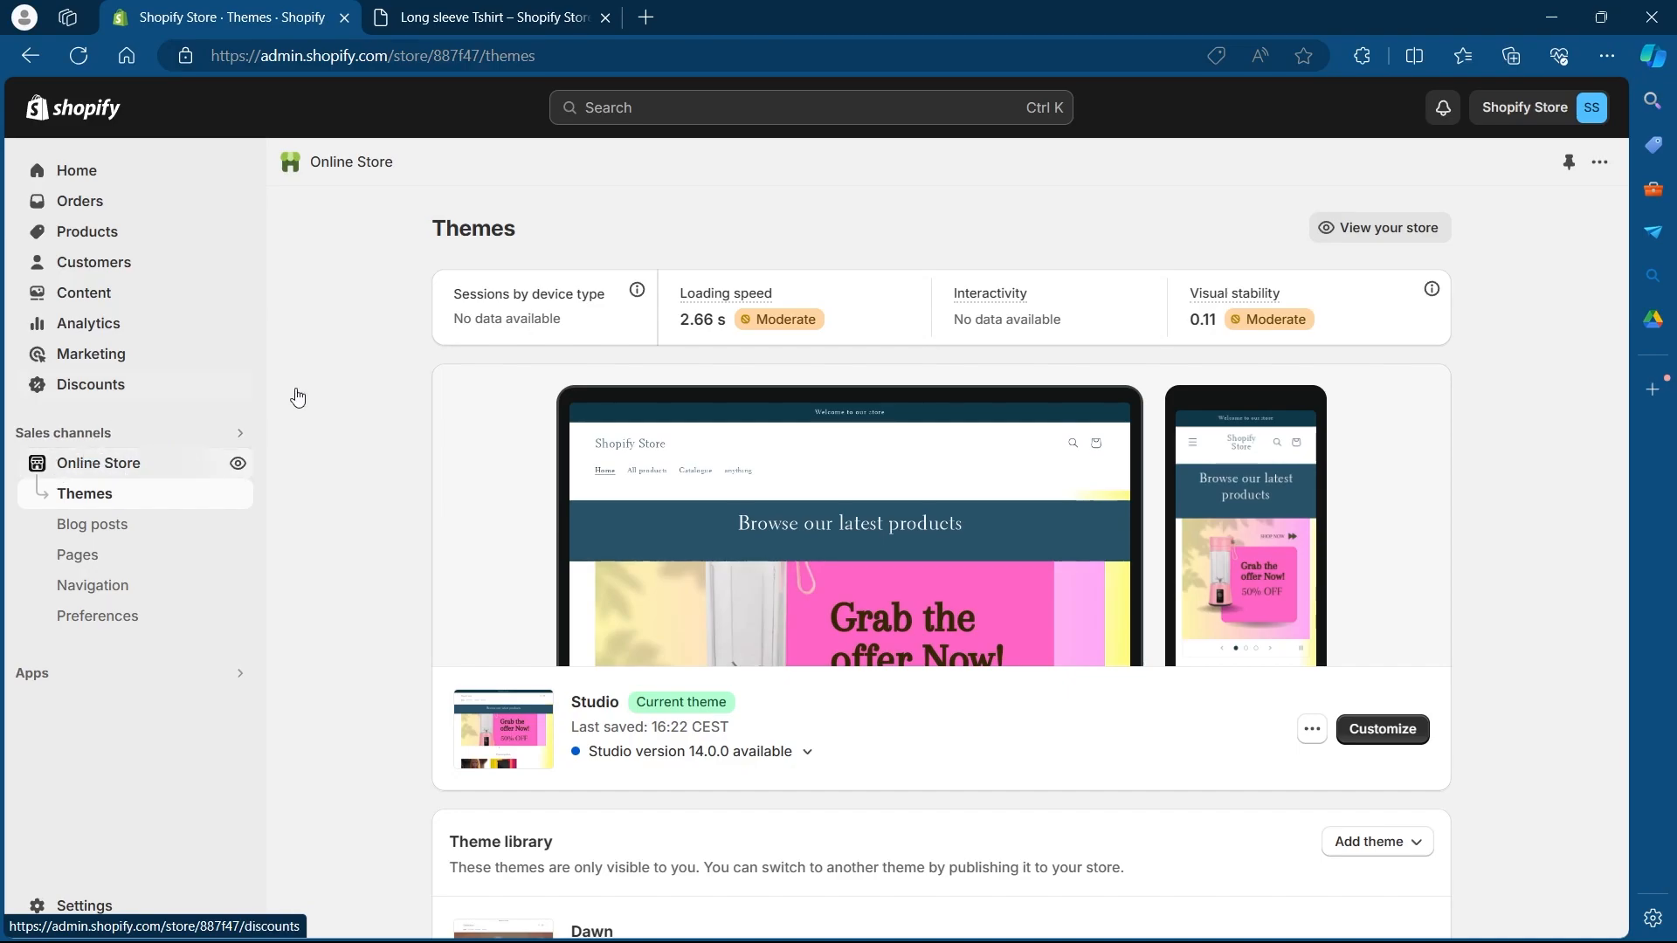
- Choose Edit code from the Studio theme's actions menu on the Themes page
{"action": "scroll", "scroll_direction": "down", "scroll_amount": 3}
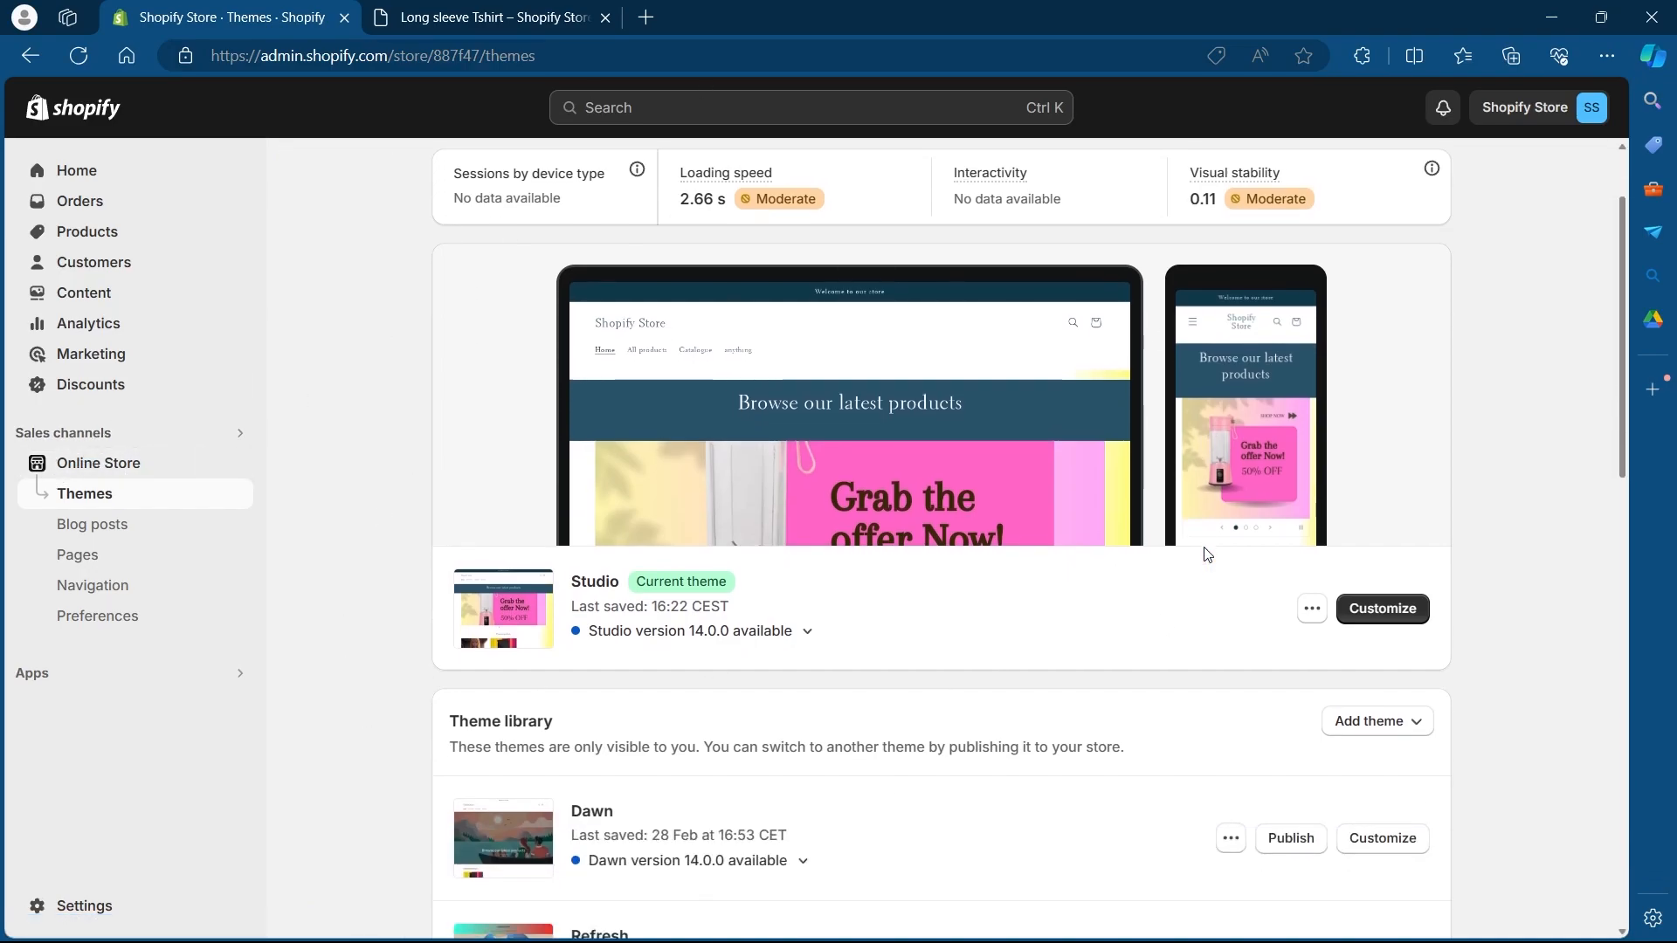
{"action": "scroll", "scroll_direction": "down", "scroll_amount": 3}
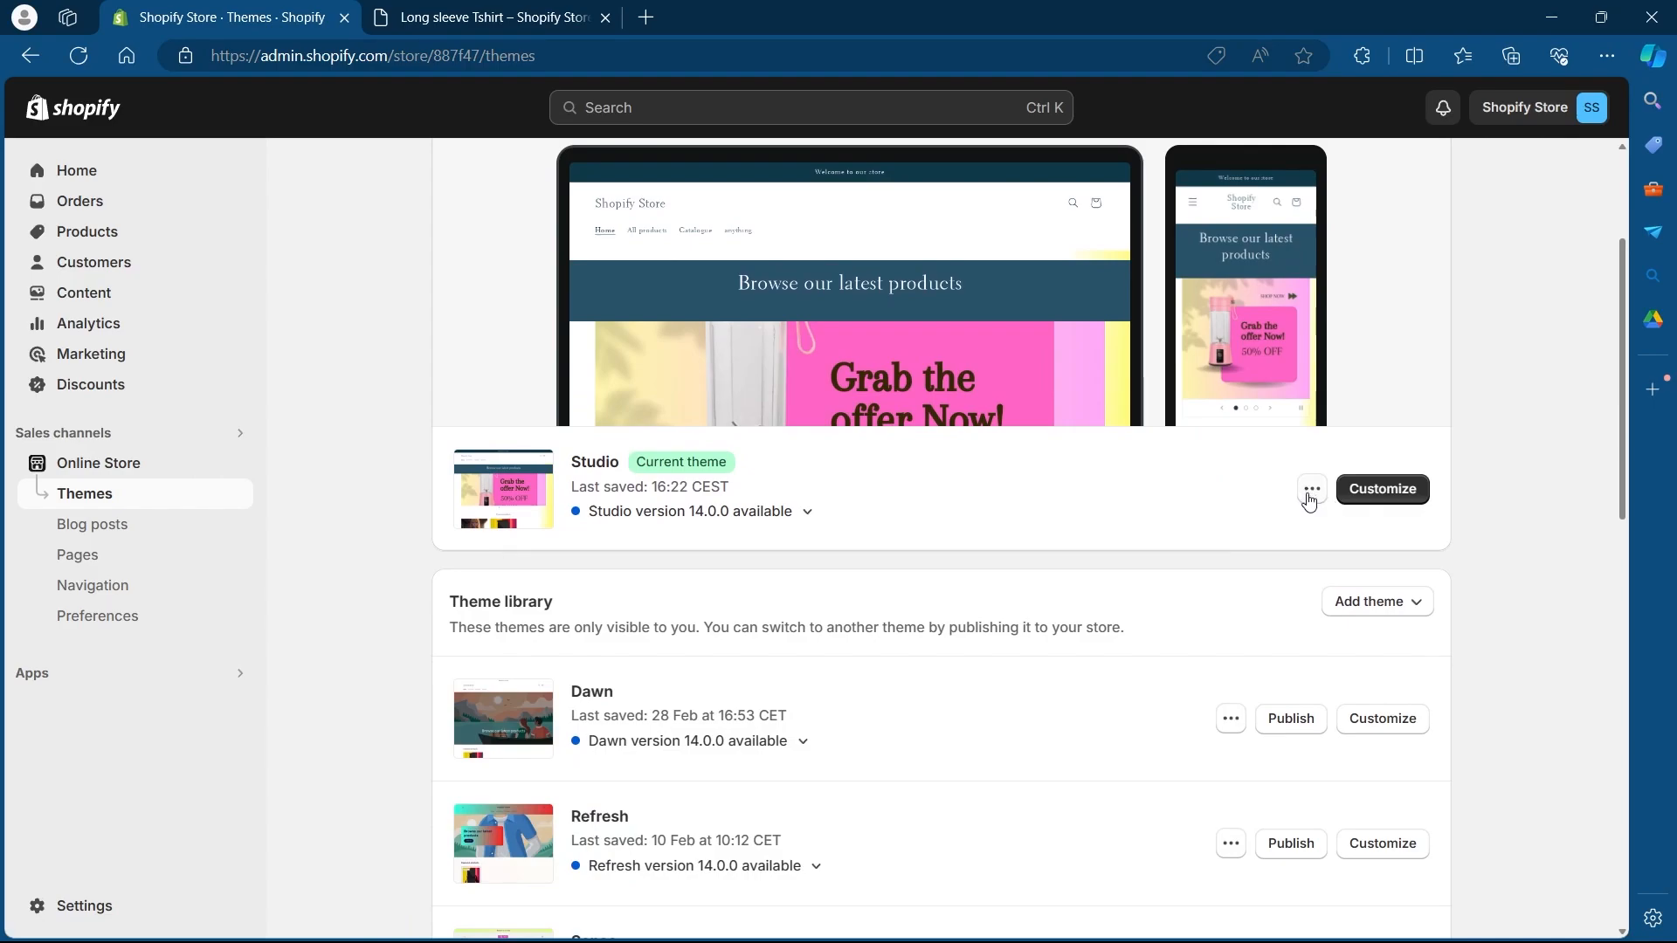
{"action": "left_click", "coordinate": [1310, 490]}
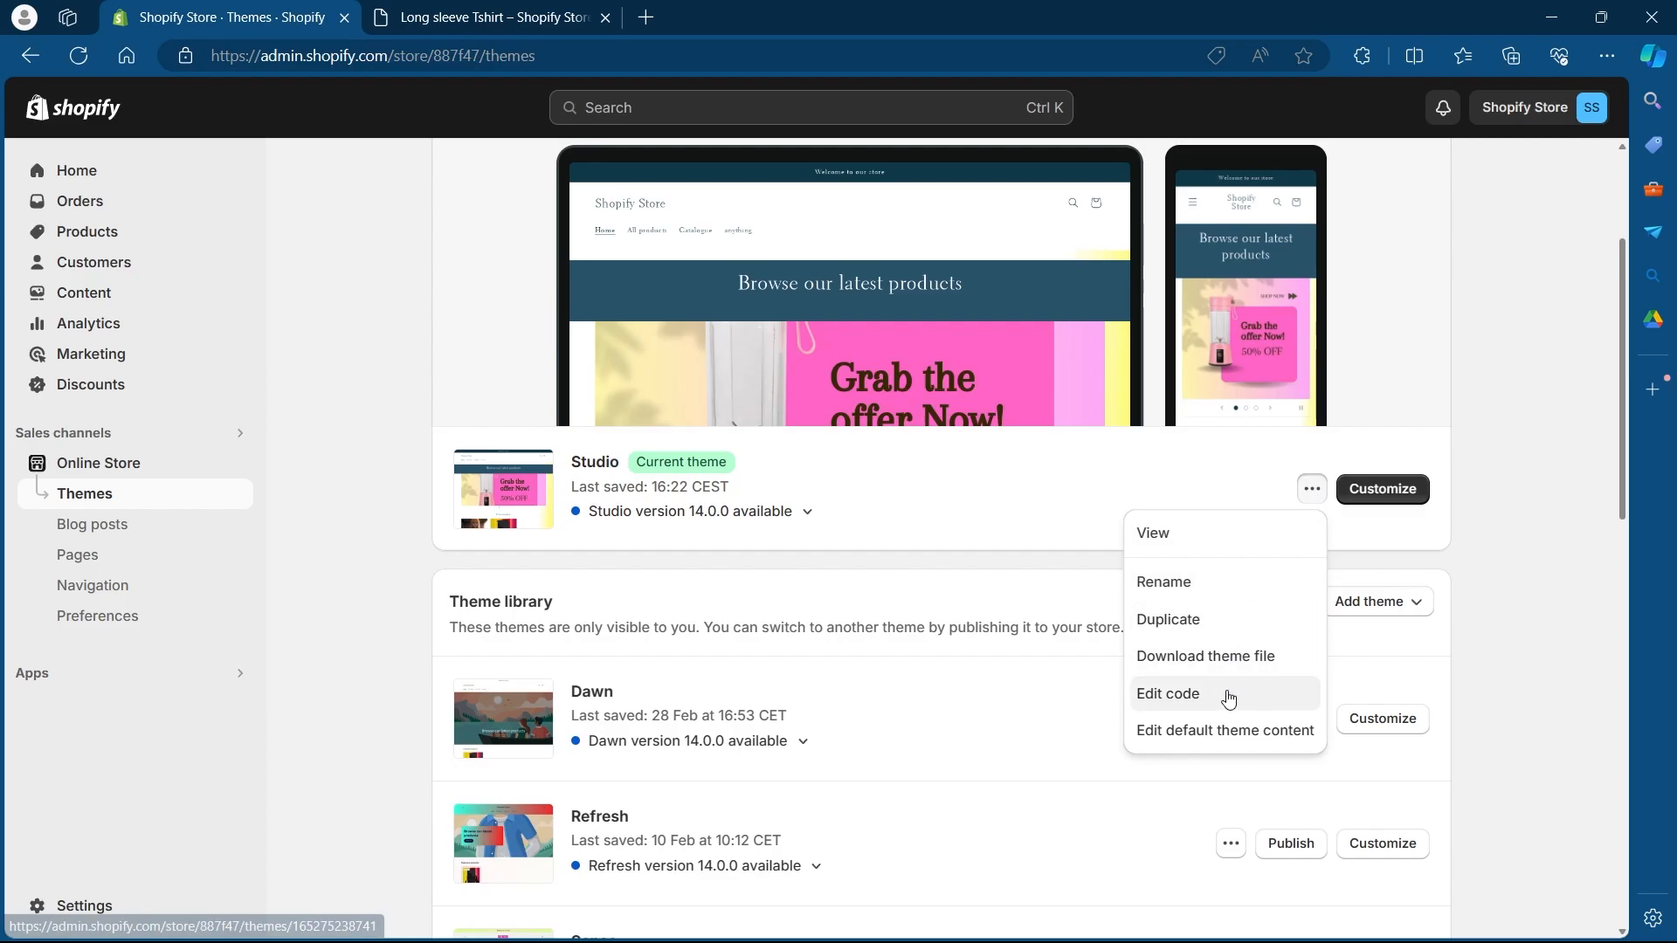
{"action": "left_click", "coordinate": [1168, 693]}
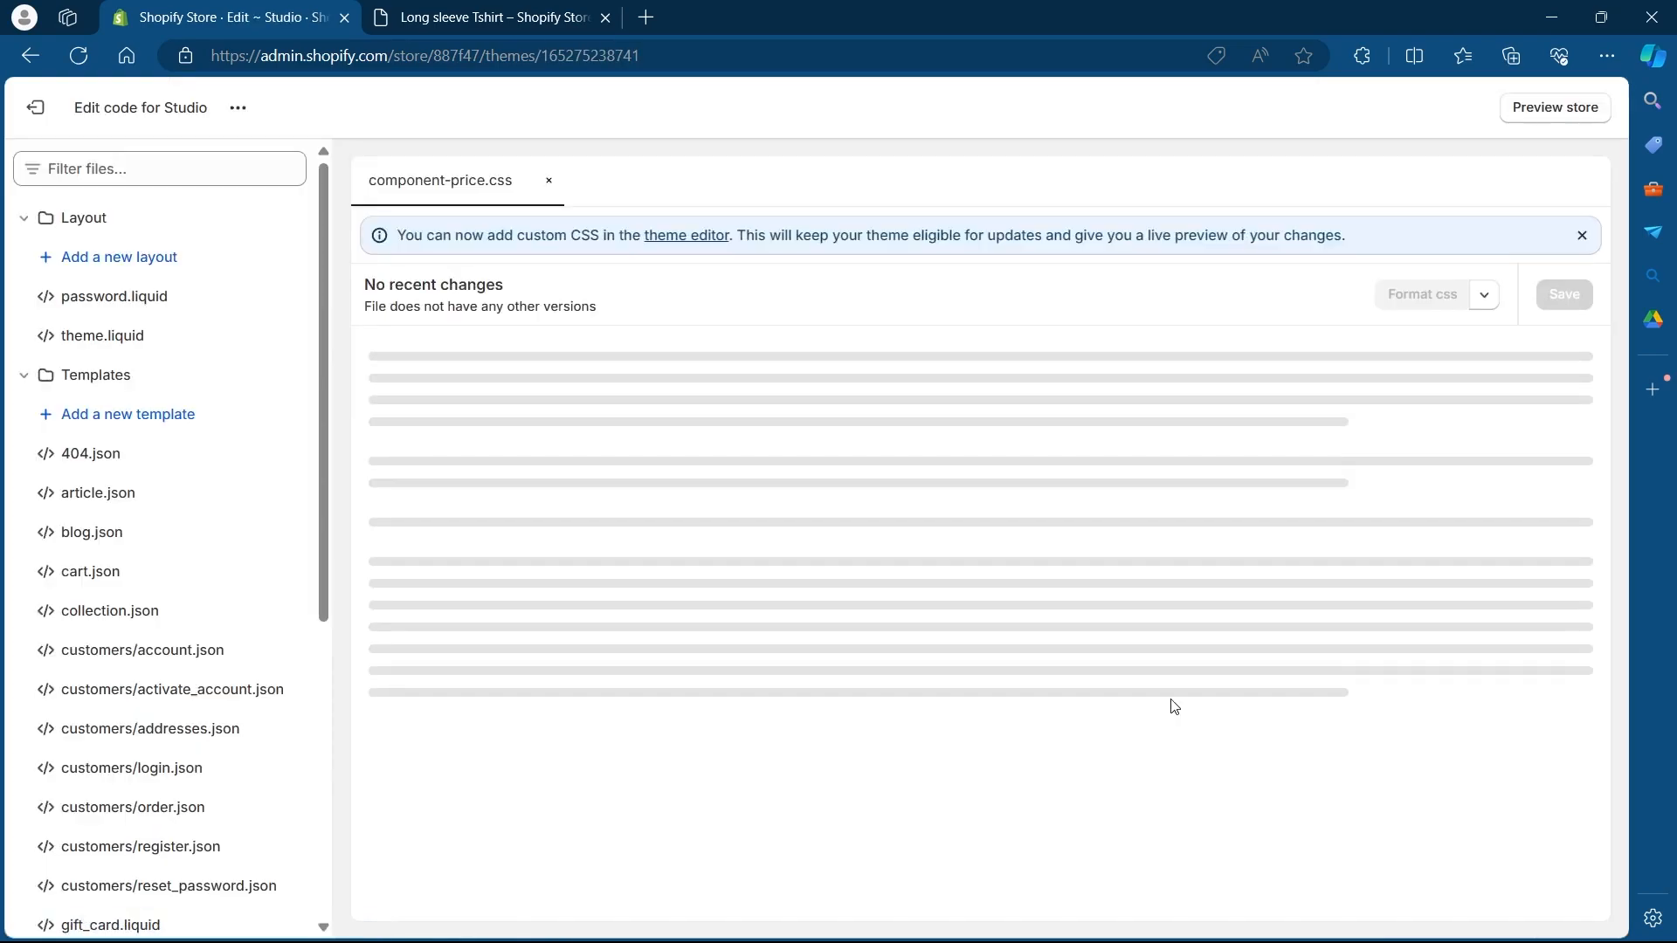
- Close the old price stylesheet tab and filter the theme files by 'as'
{"action": "left_click", "coordinate": [549, 180]}
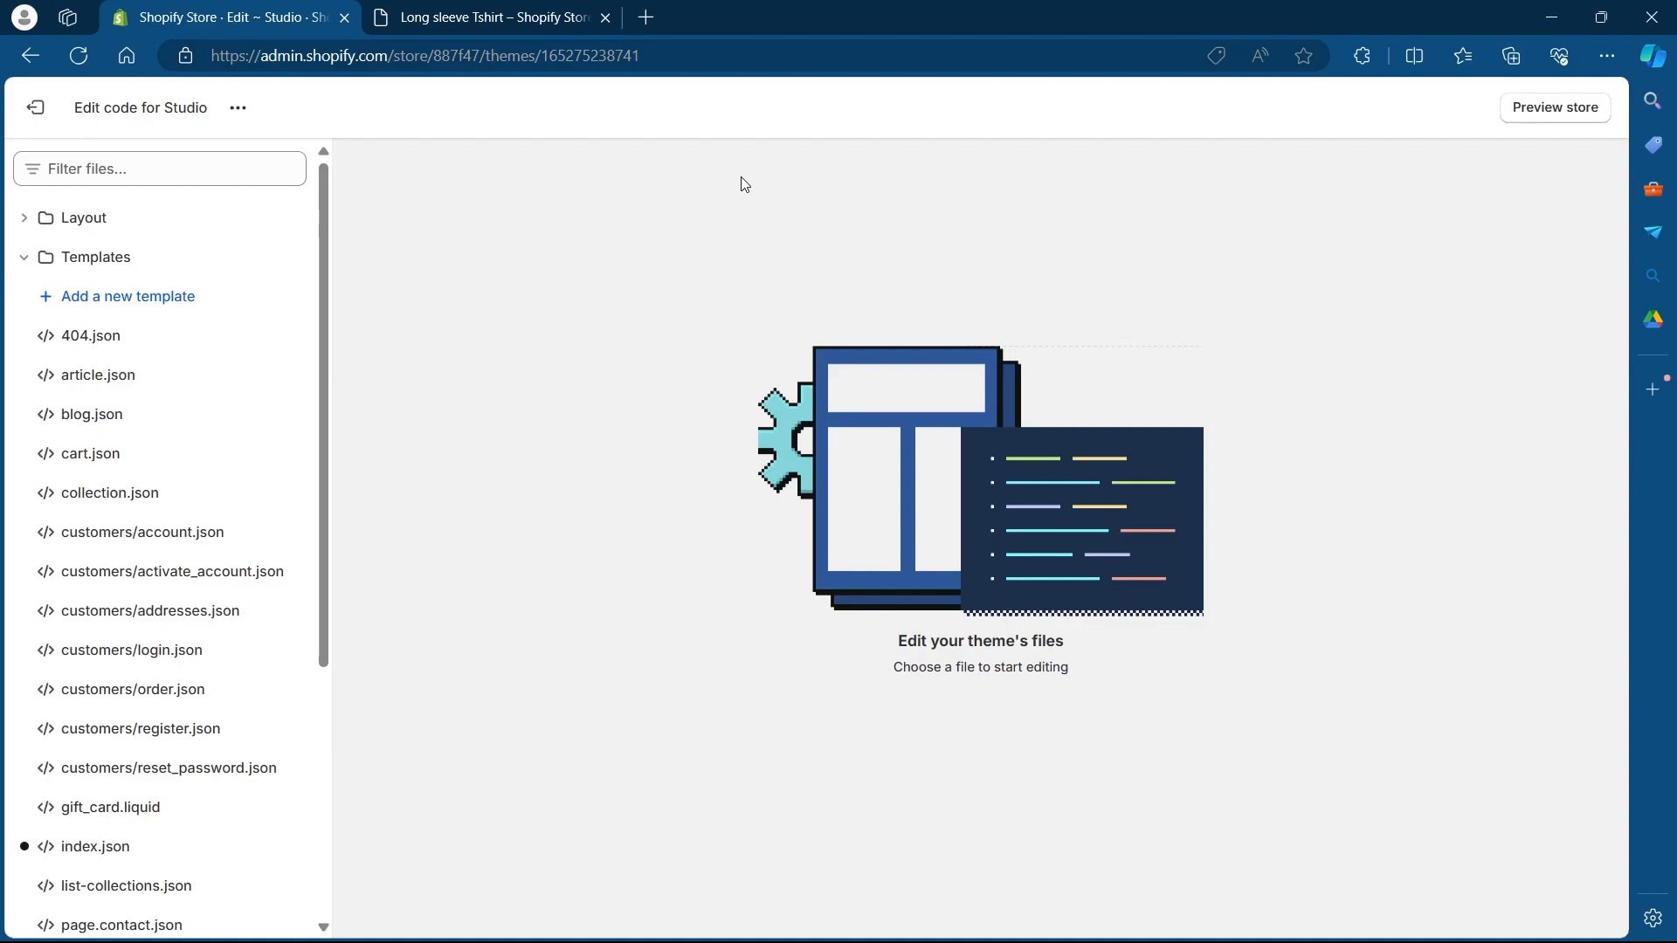
{"action": "left_click", "coordinate": [159, 167]}
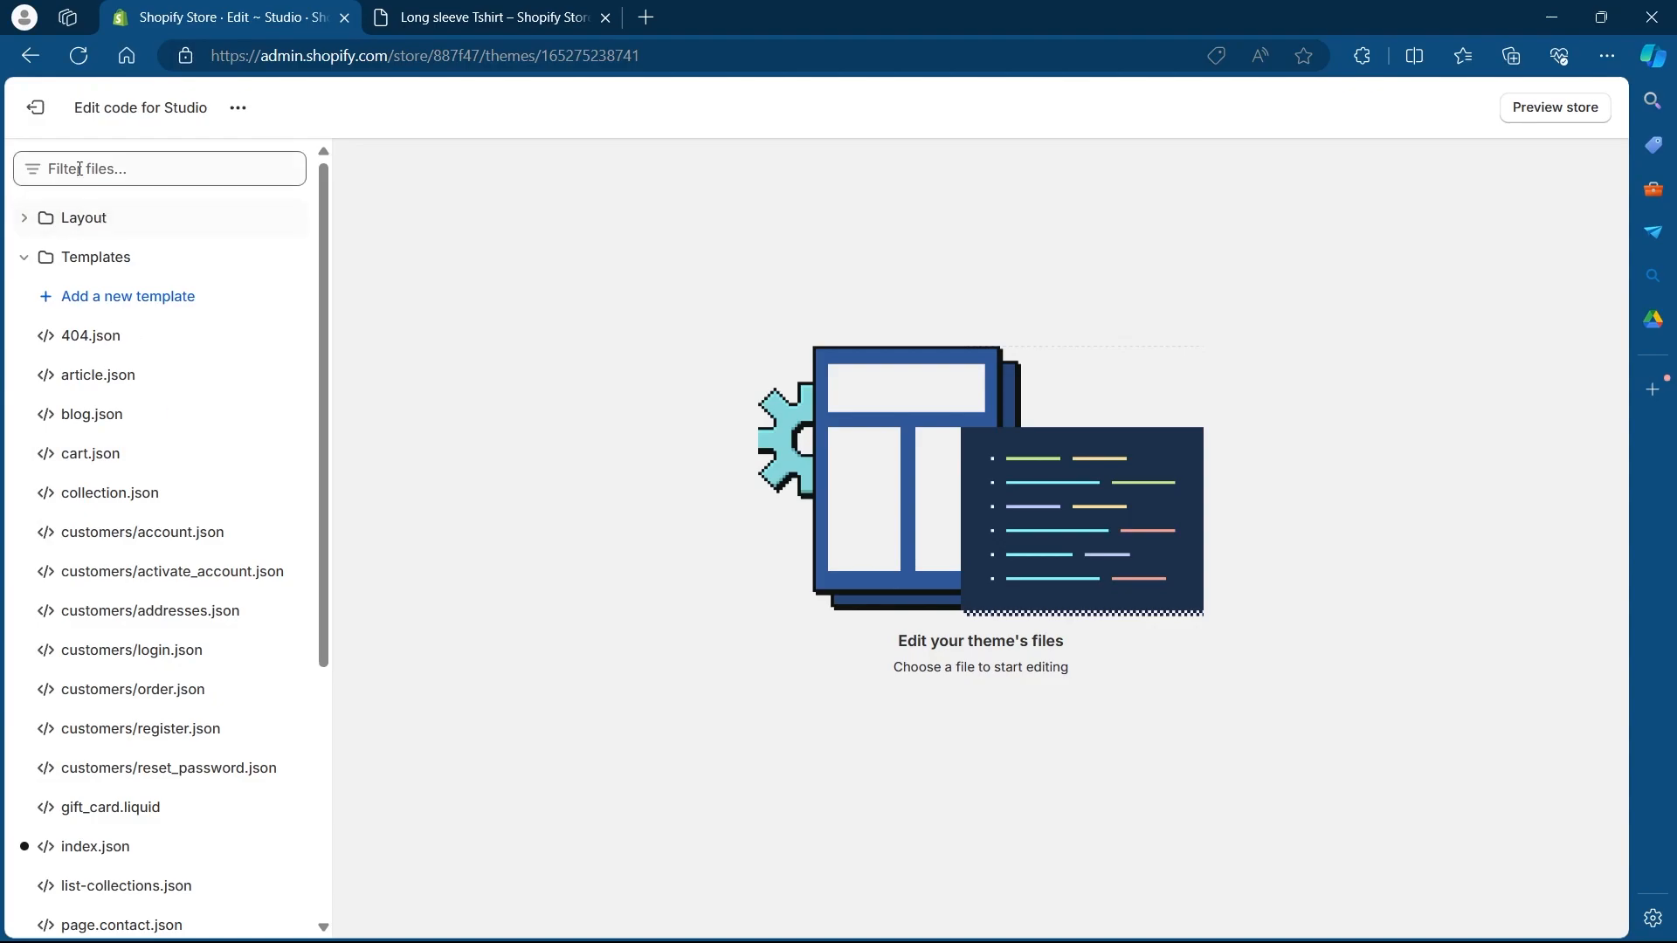
{"action": "left_click", "coordinate": [158, 168]}
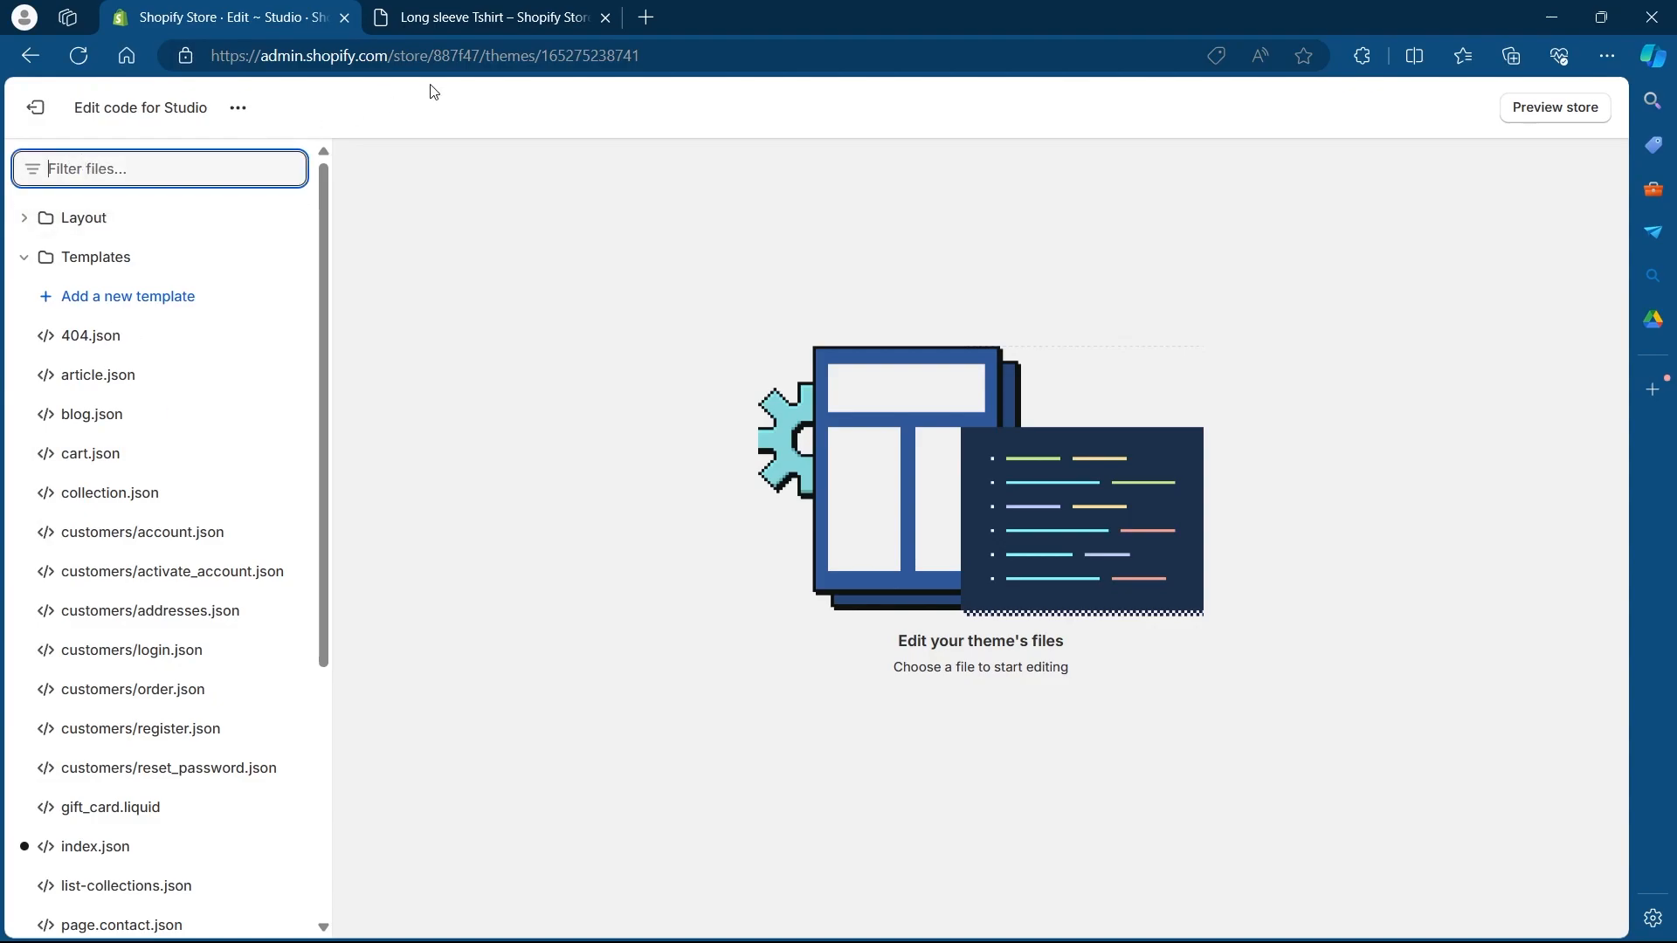
{"action": "type", "text": "assets"}
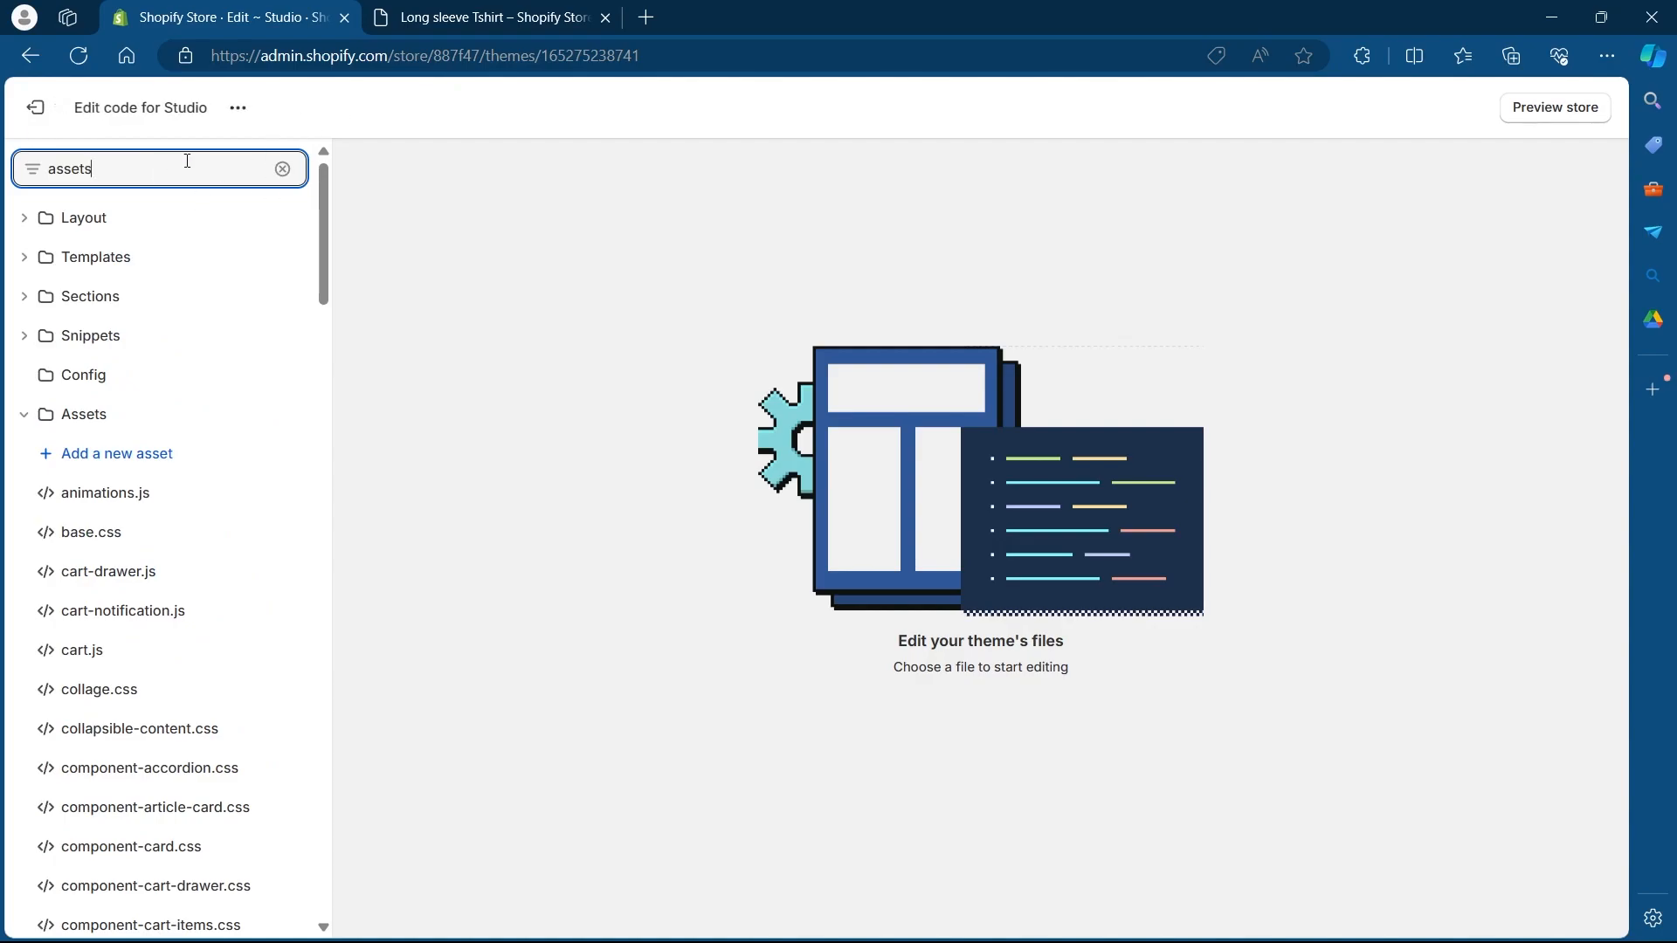
- Expand the Assets folder and open component-price.css
{"action": "left_click", "coordinate": [84, 414]}
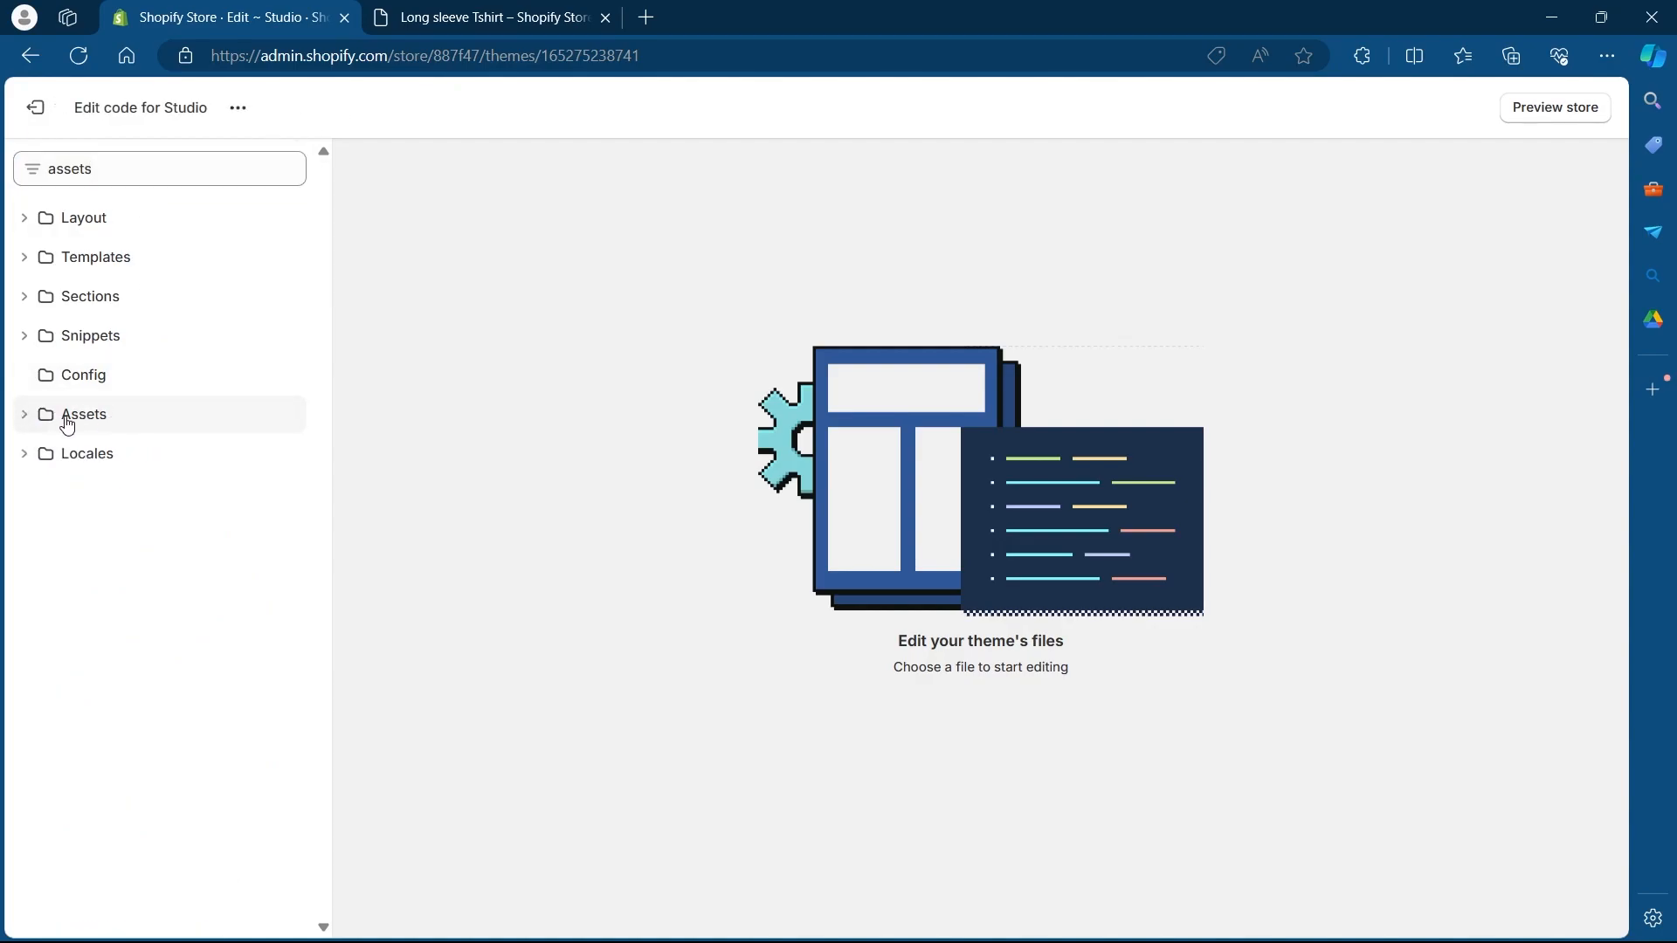
{"action": "left_click", "coordinate": [84, 415]}
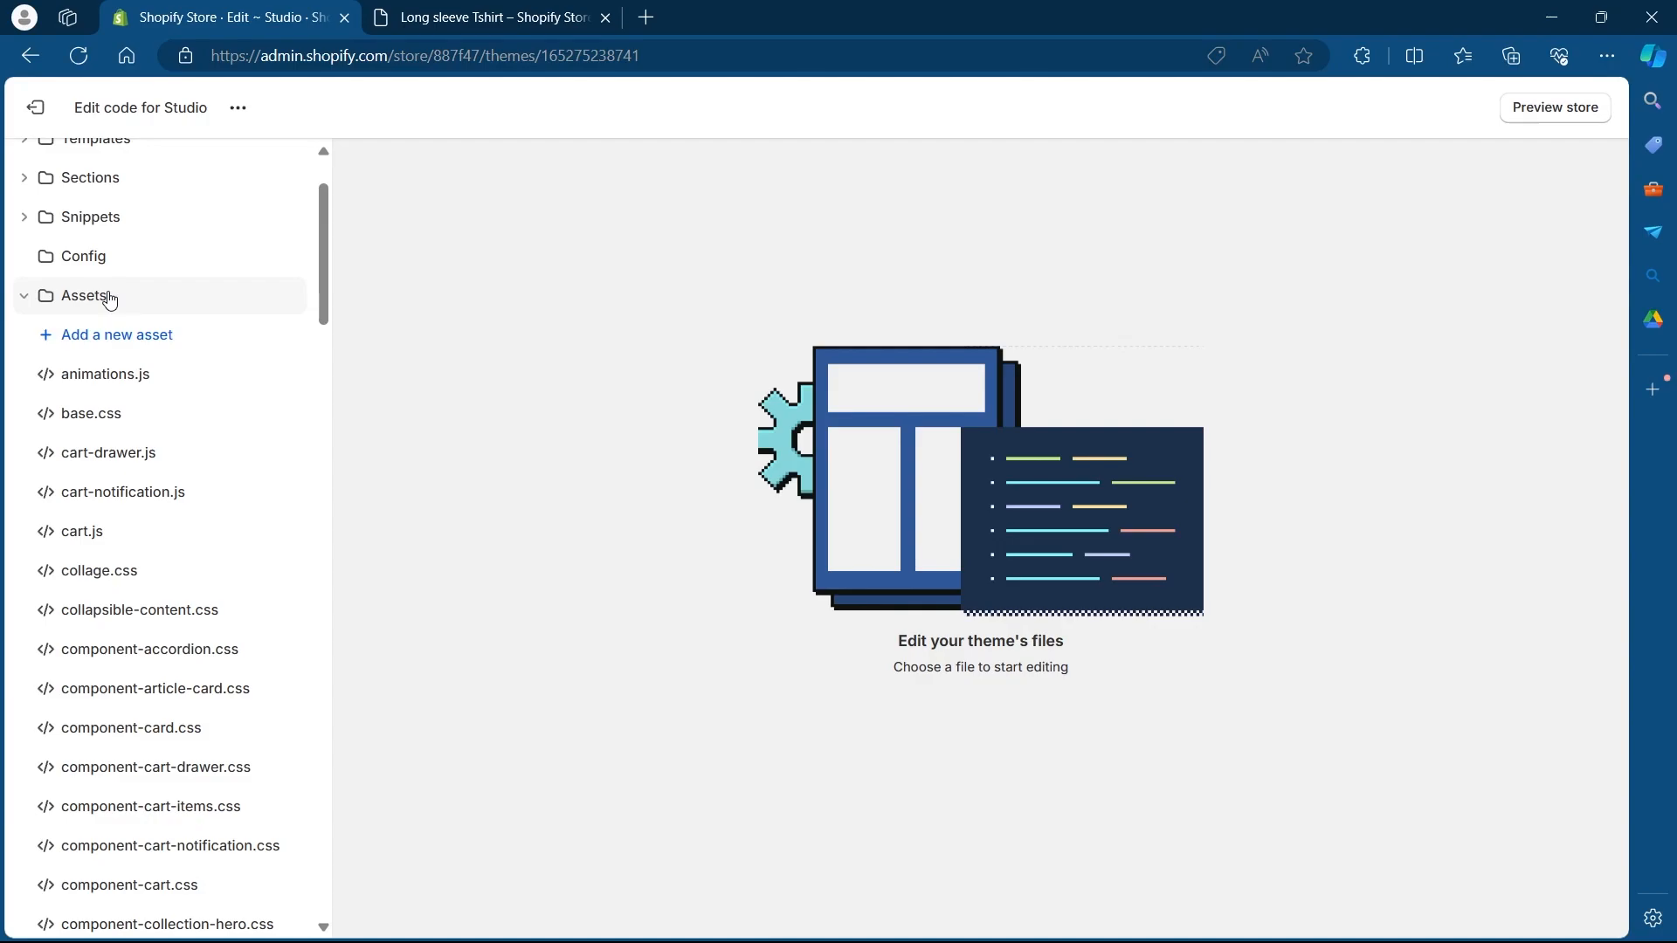
{"action": "scroll", "scroll_direction": "down", "scroll_amount": 3}
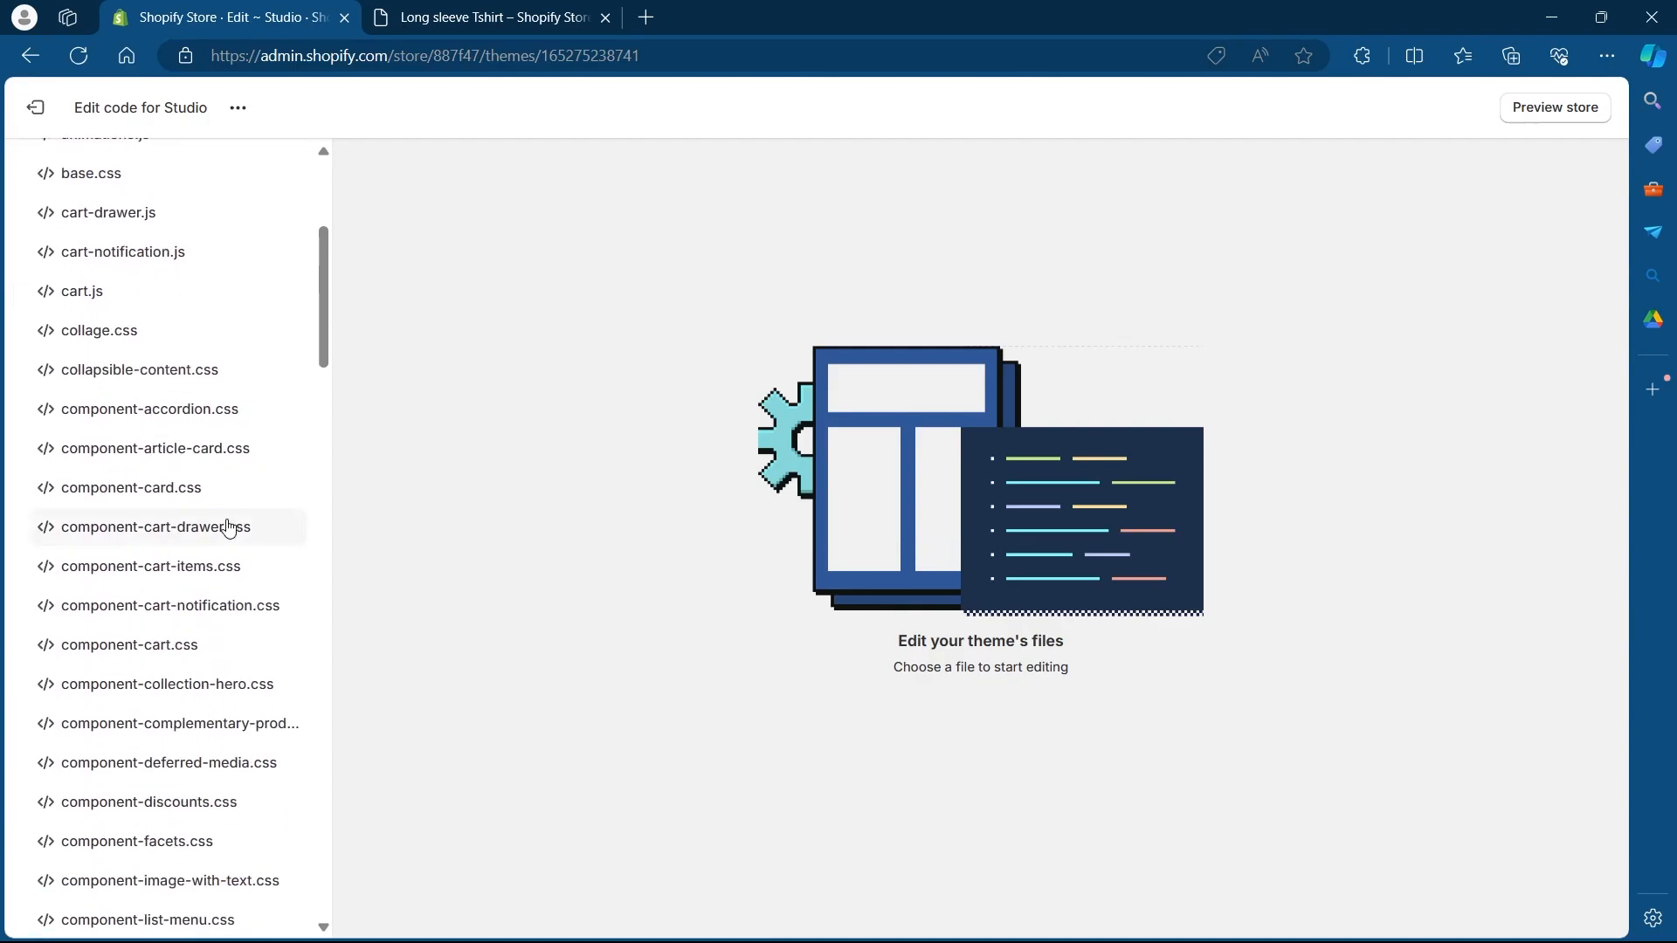
{"action": "scroll", "scroll_direction": "down", "scroll_amount": 3}
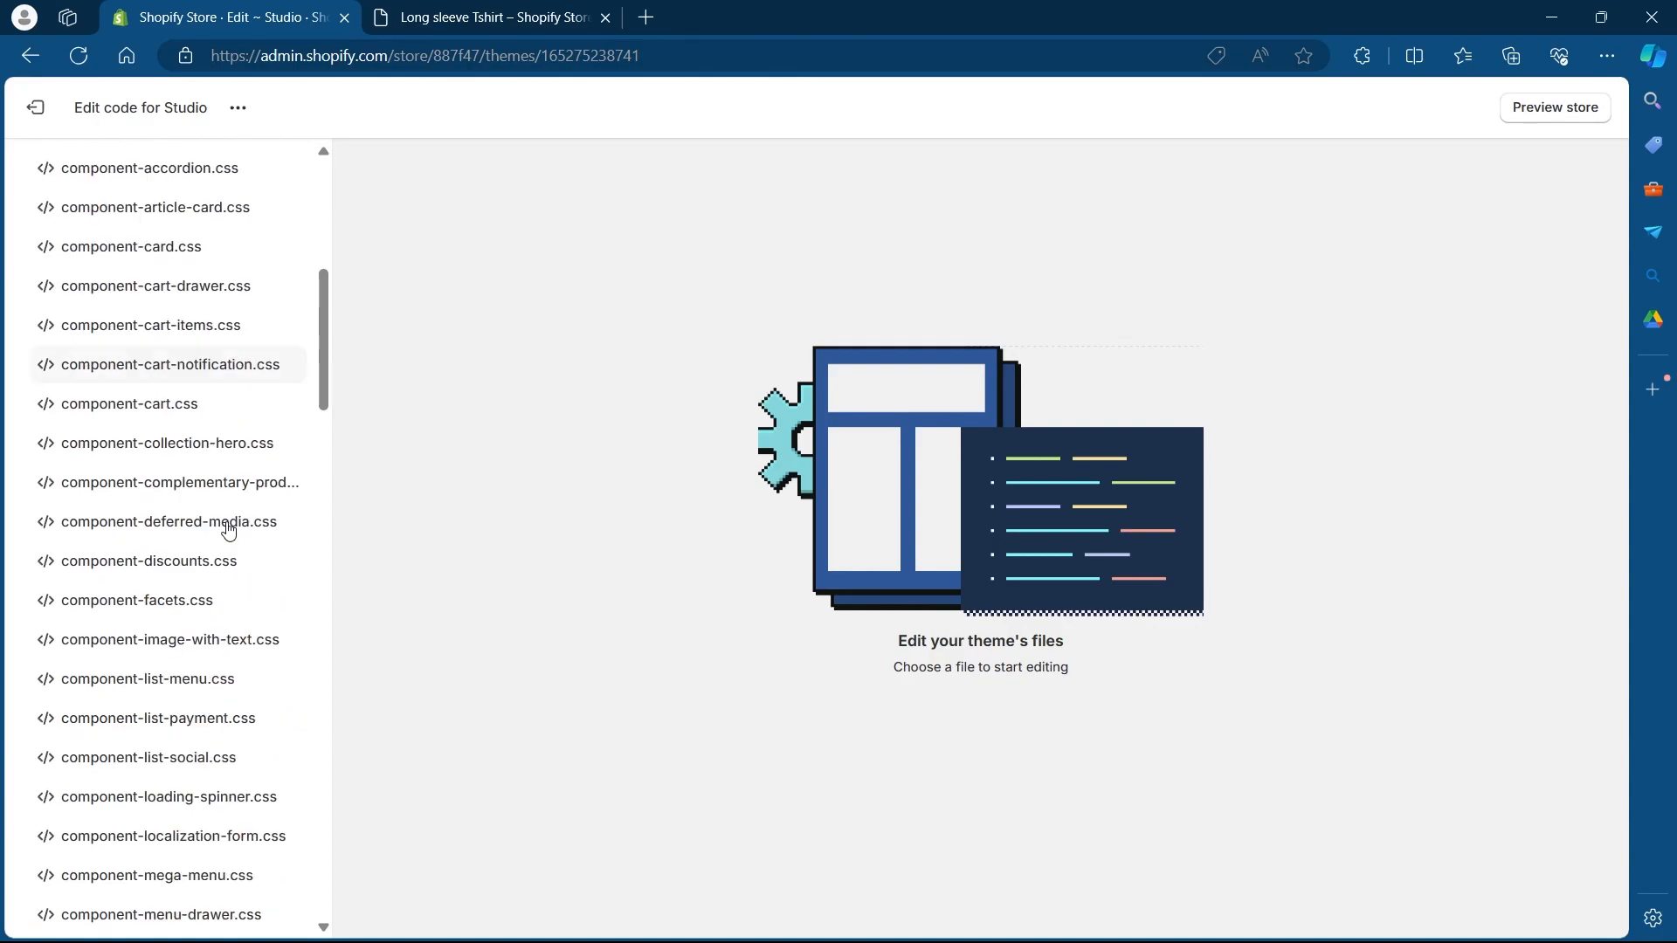
{"action": "scroll", "scroll_direction": "down", "scroll_amount": 3}
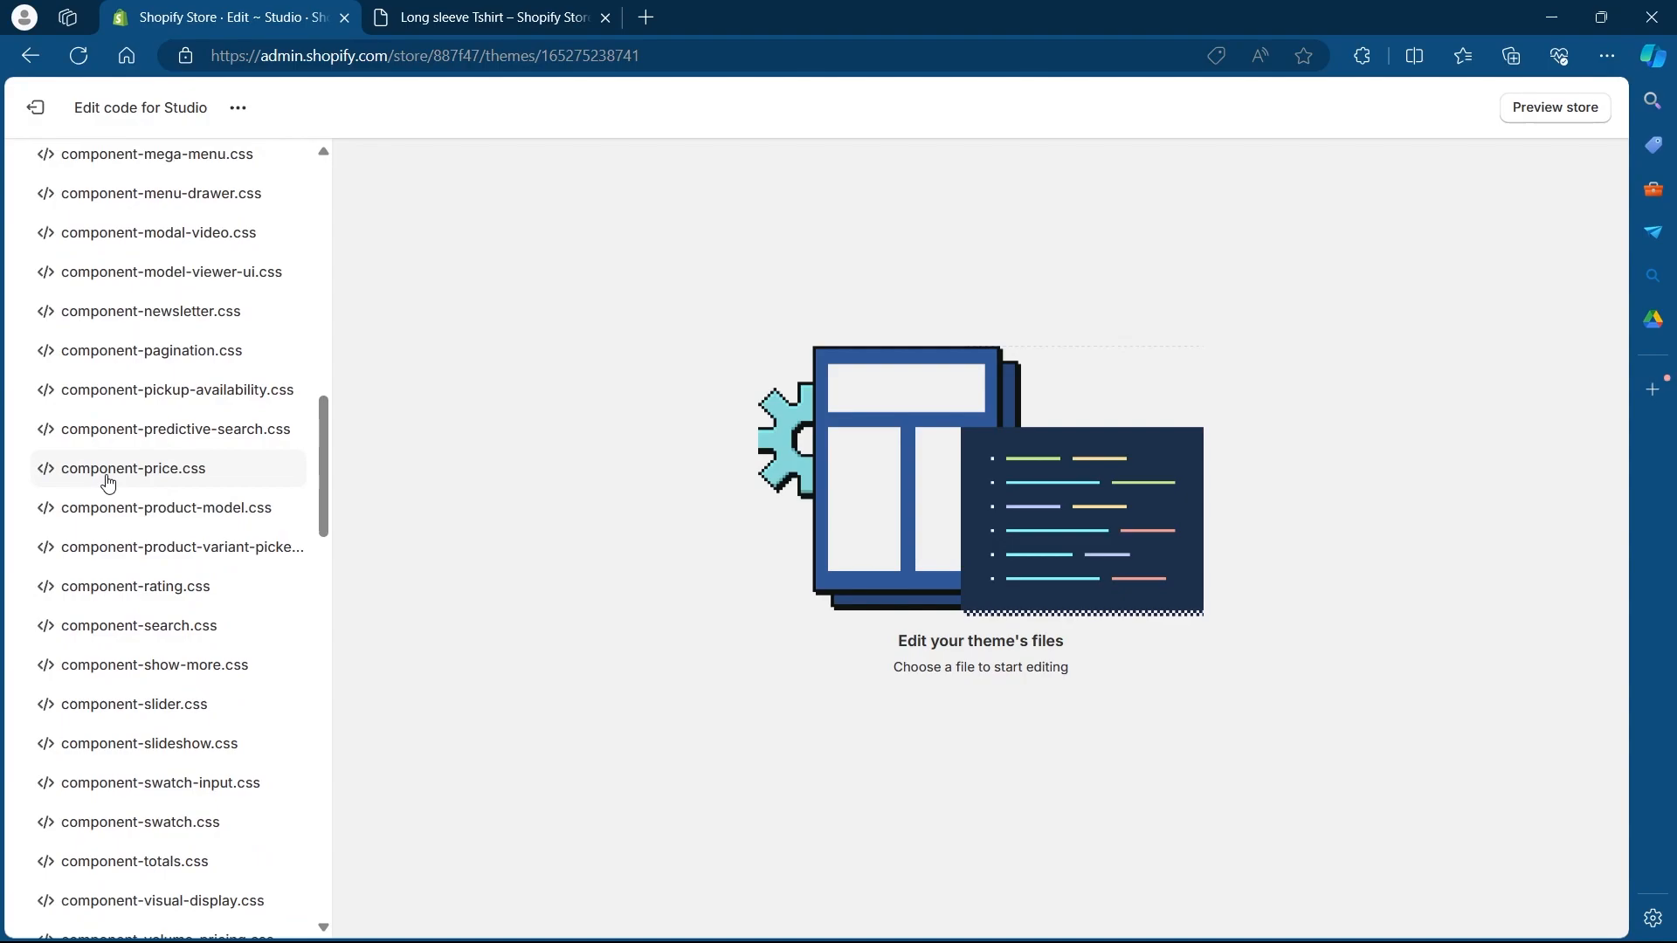
{"action": "left_click", "coordinate": [130, 468]}
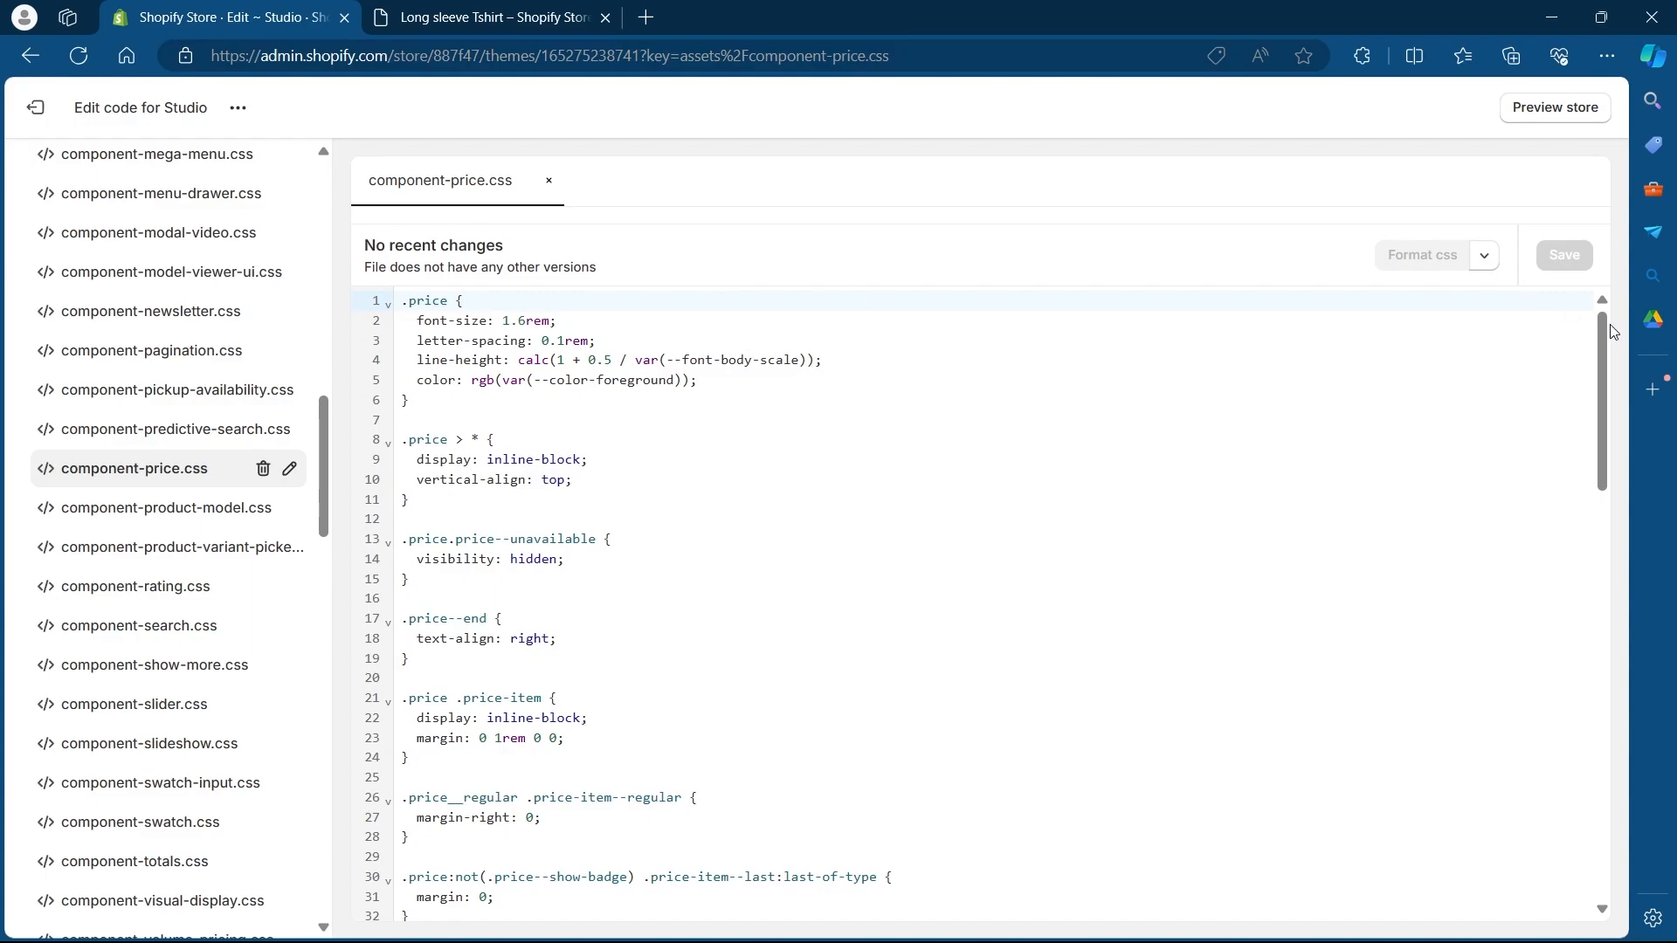
- View the Pastebin 'sale price color' snippet with its #EE0000 CSS rule
{"action": "scroll", "scroll_direction": "down", "scroll_amount": 3}
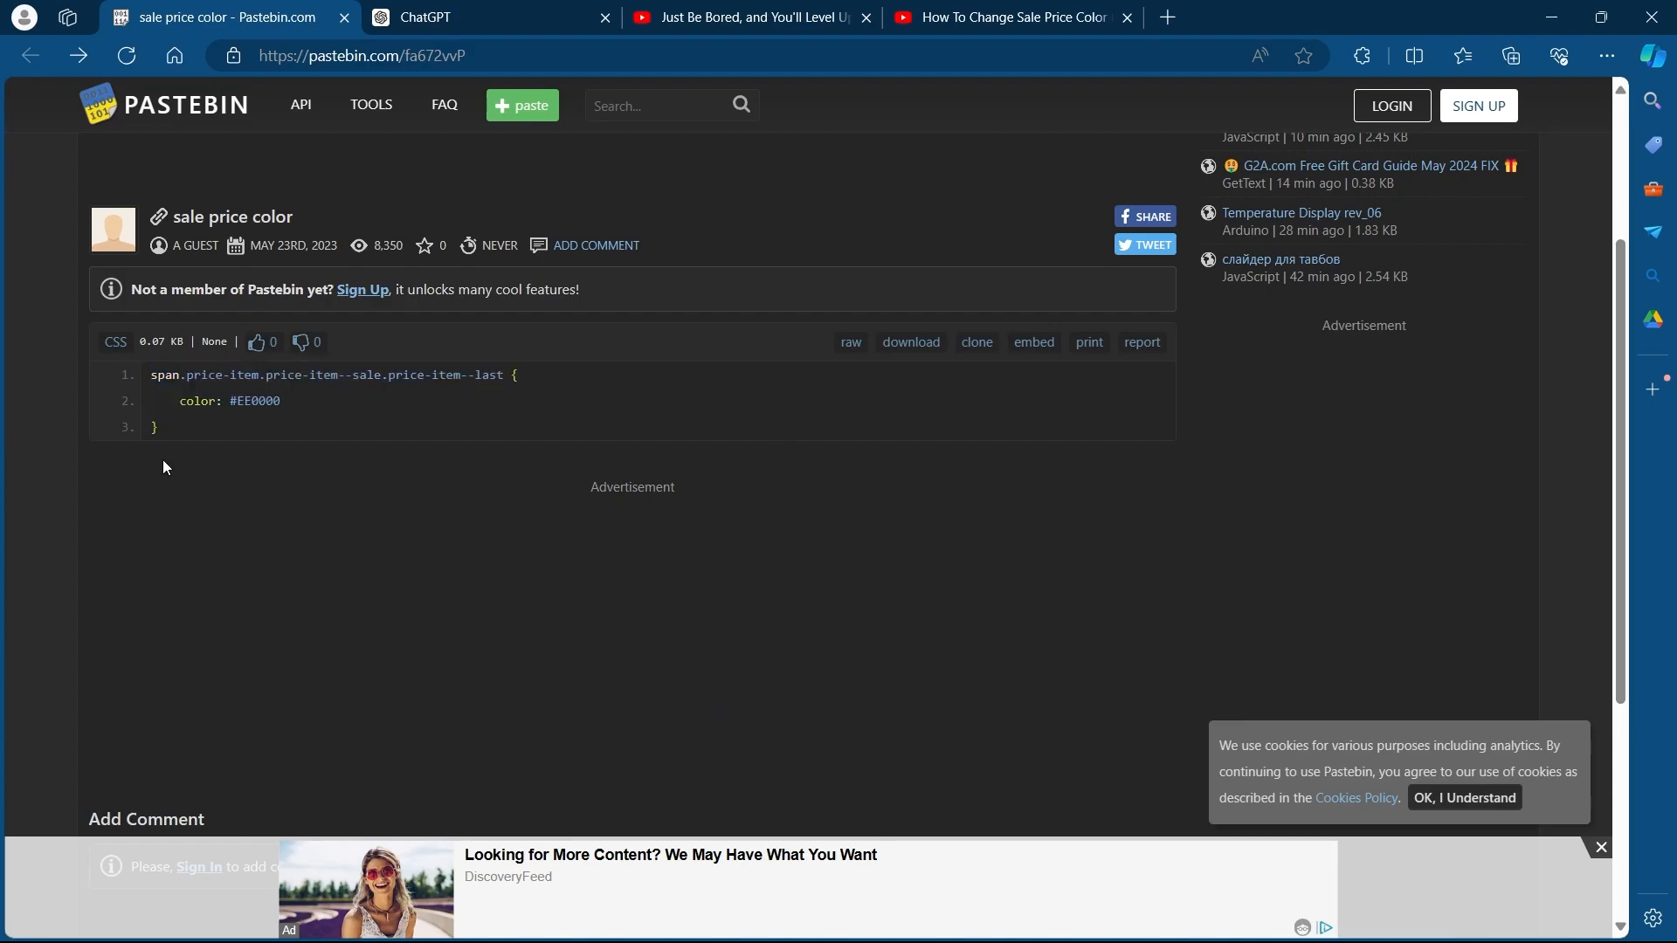
- Select the sale price color CSS rule on Pastebin for copying
{"action": "left_click_drag", "start_coordinate": [151, 375], "coordinate": [158, 427]}
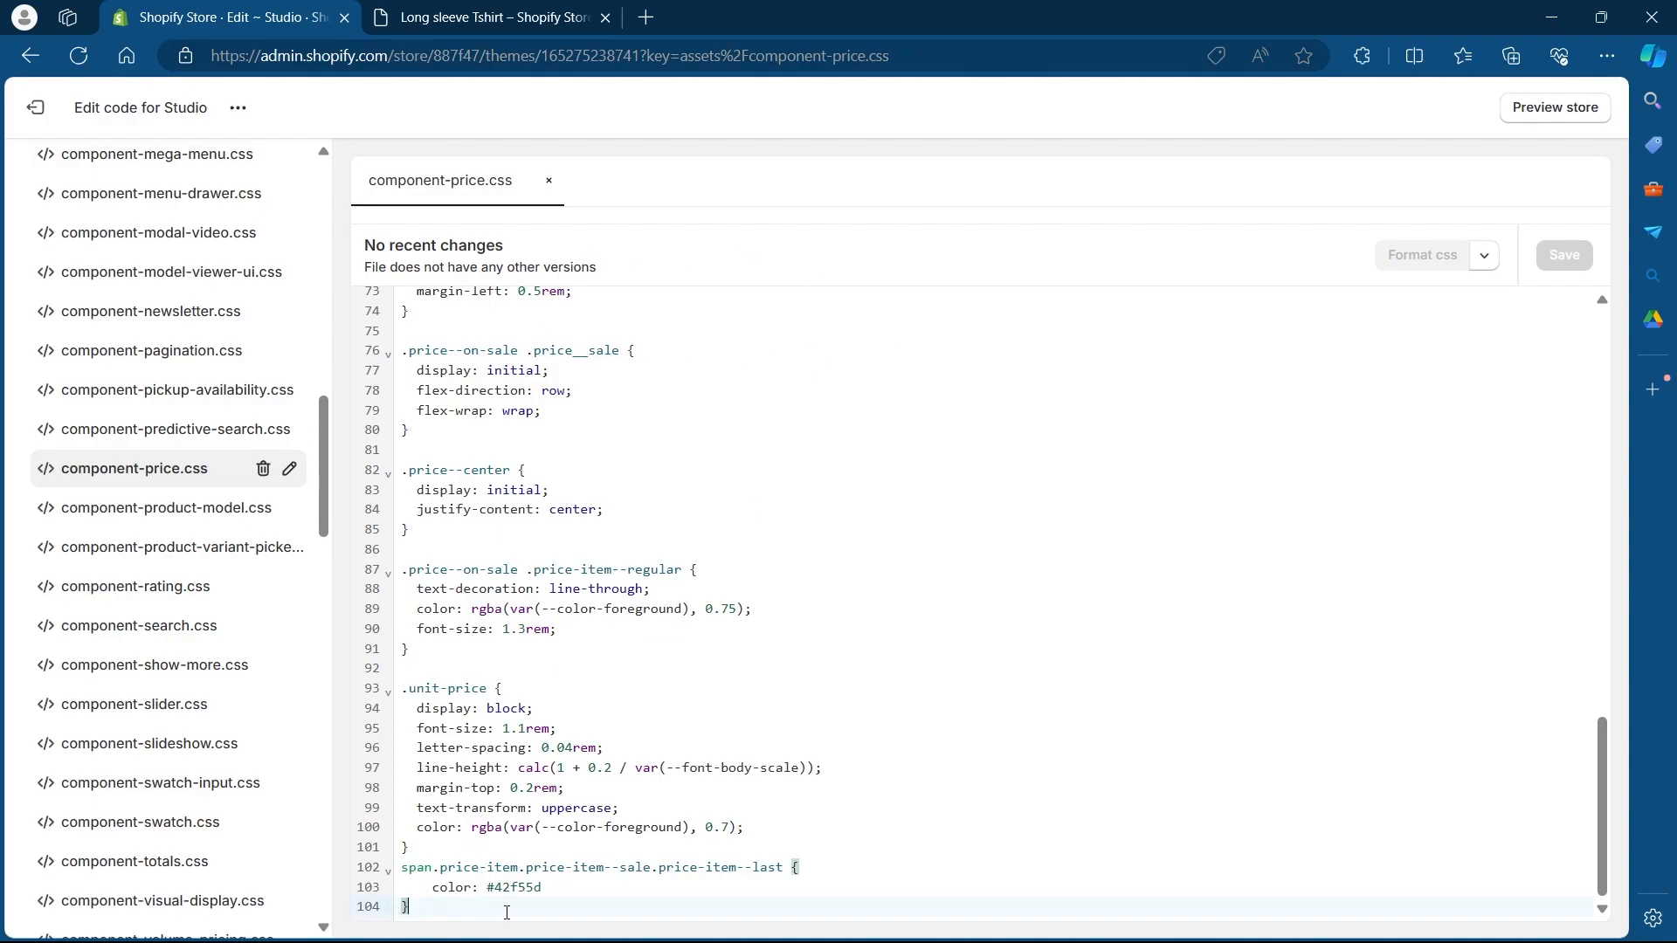
- Add a second span.price-item--sale rule colored #EE0000 and copy the colour code
{"action": "key", "text": "Enter"}
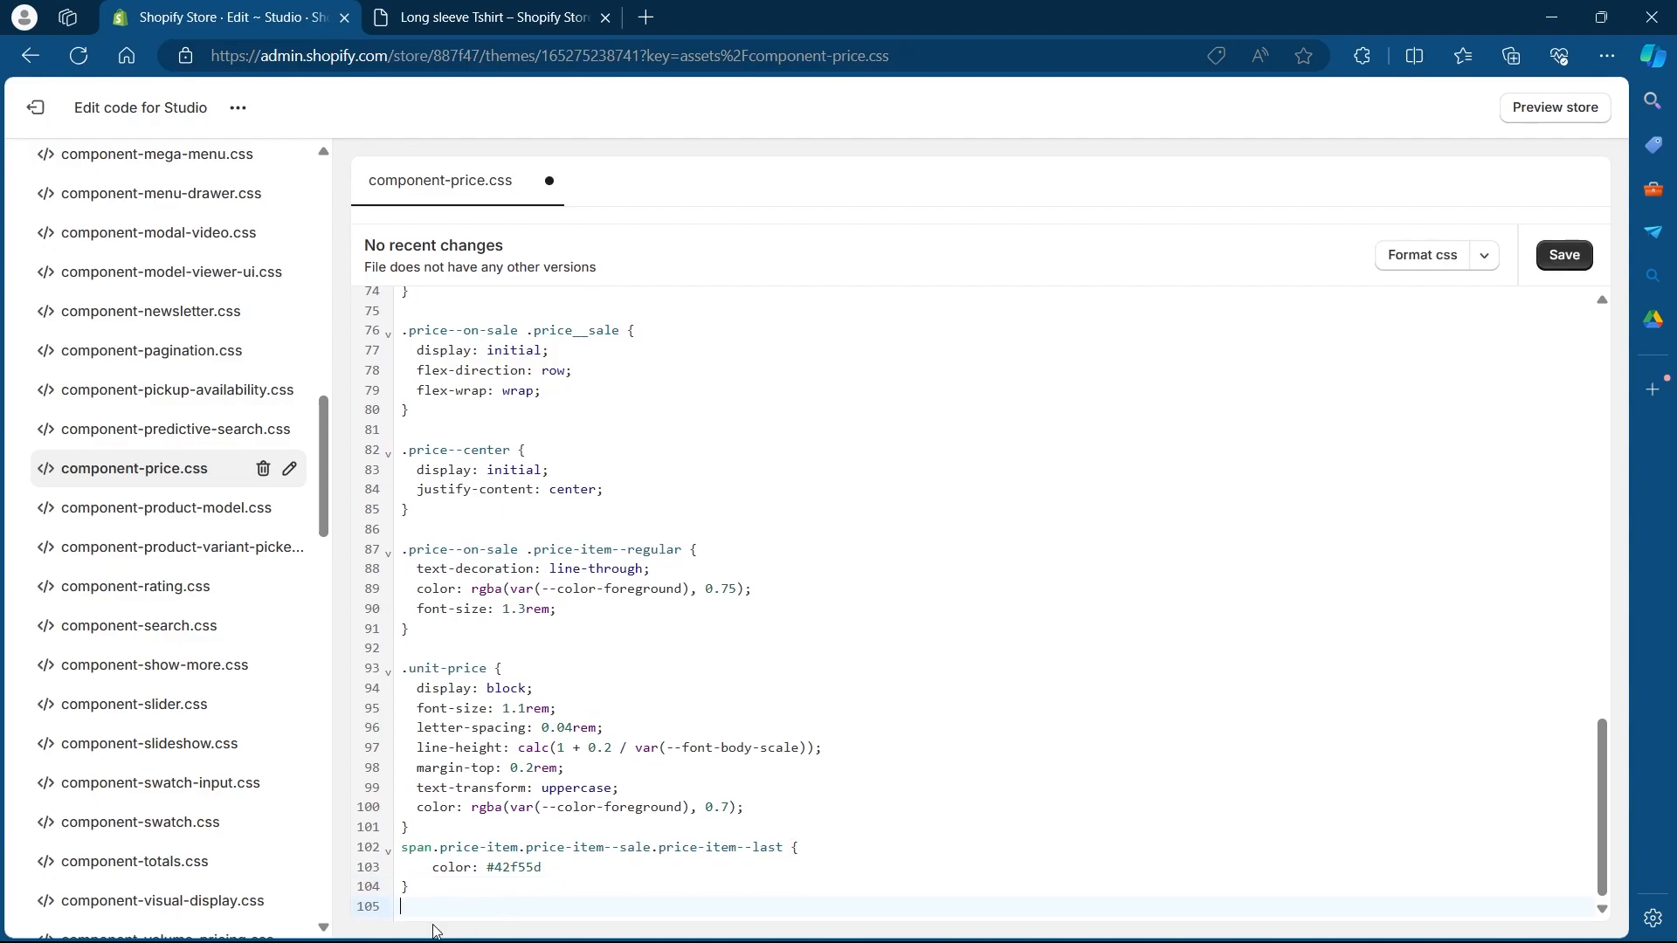
{"action": "right_click", "coordinate": [433, 906]}
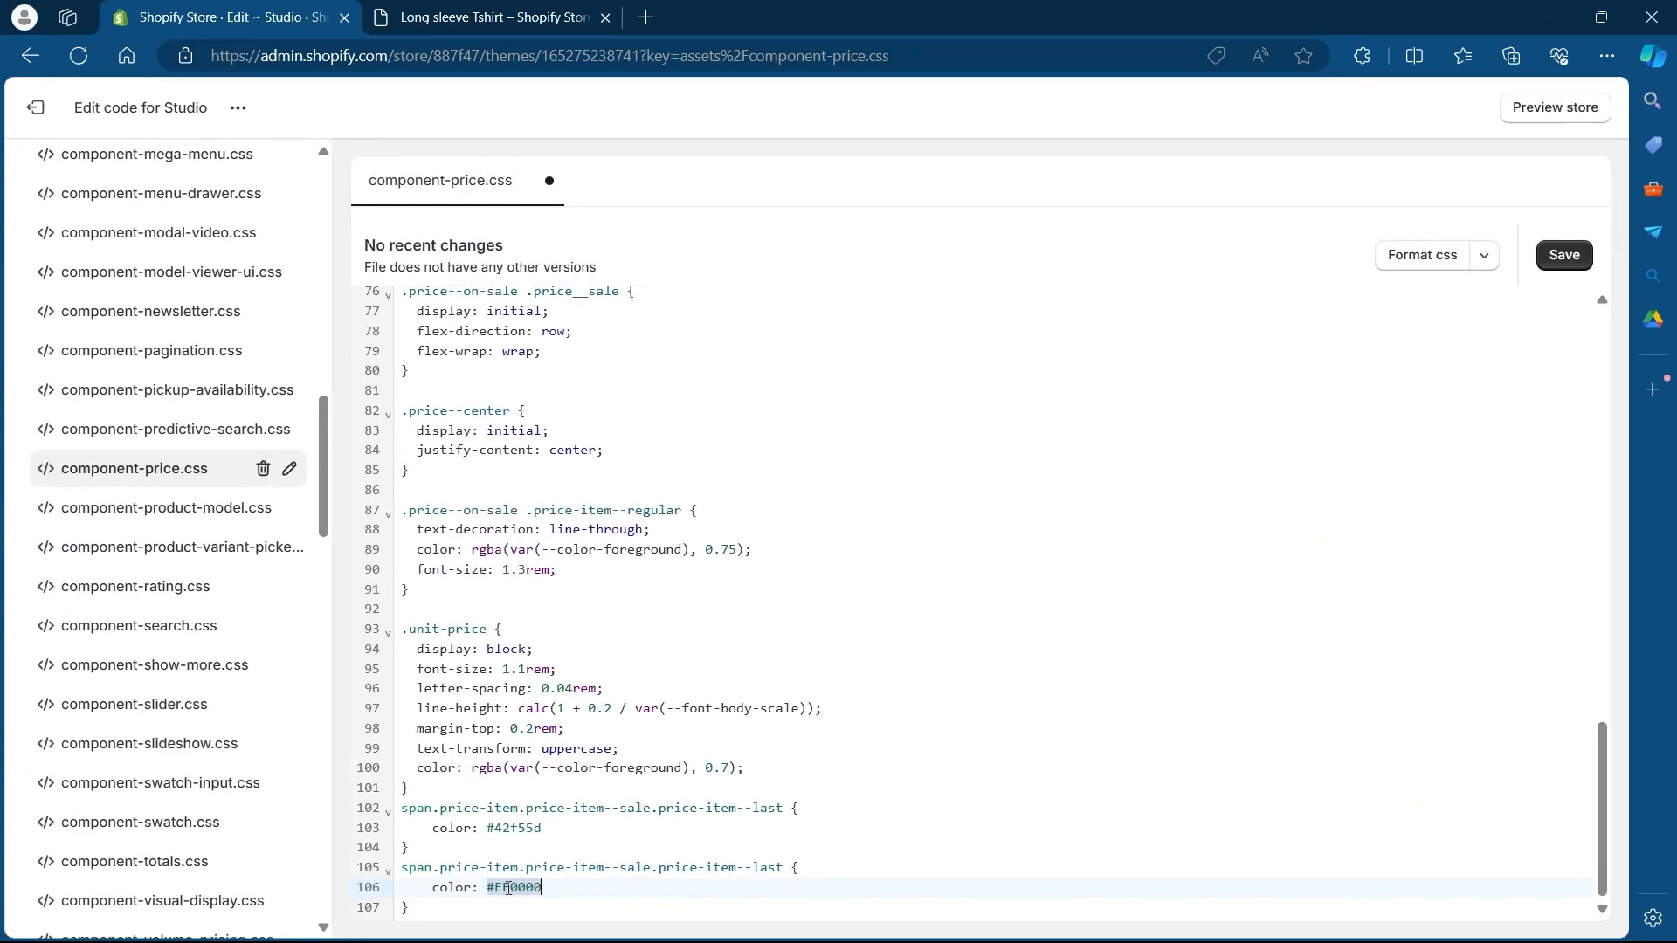
{"action": "right_click", "coordinate": [513, 888]}
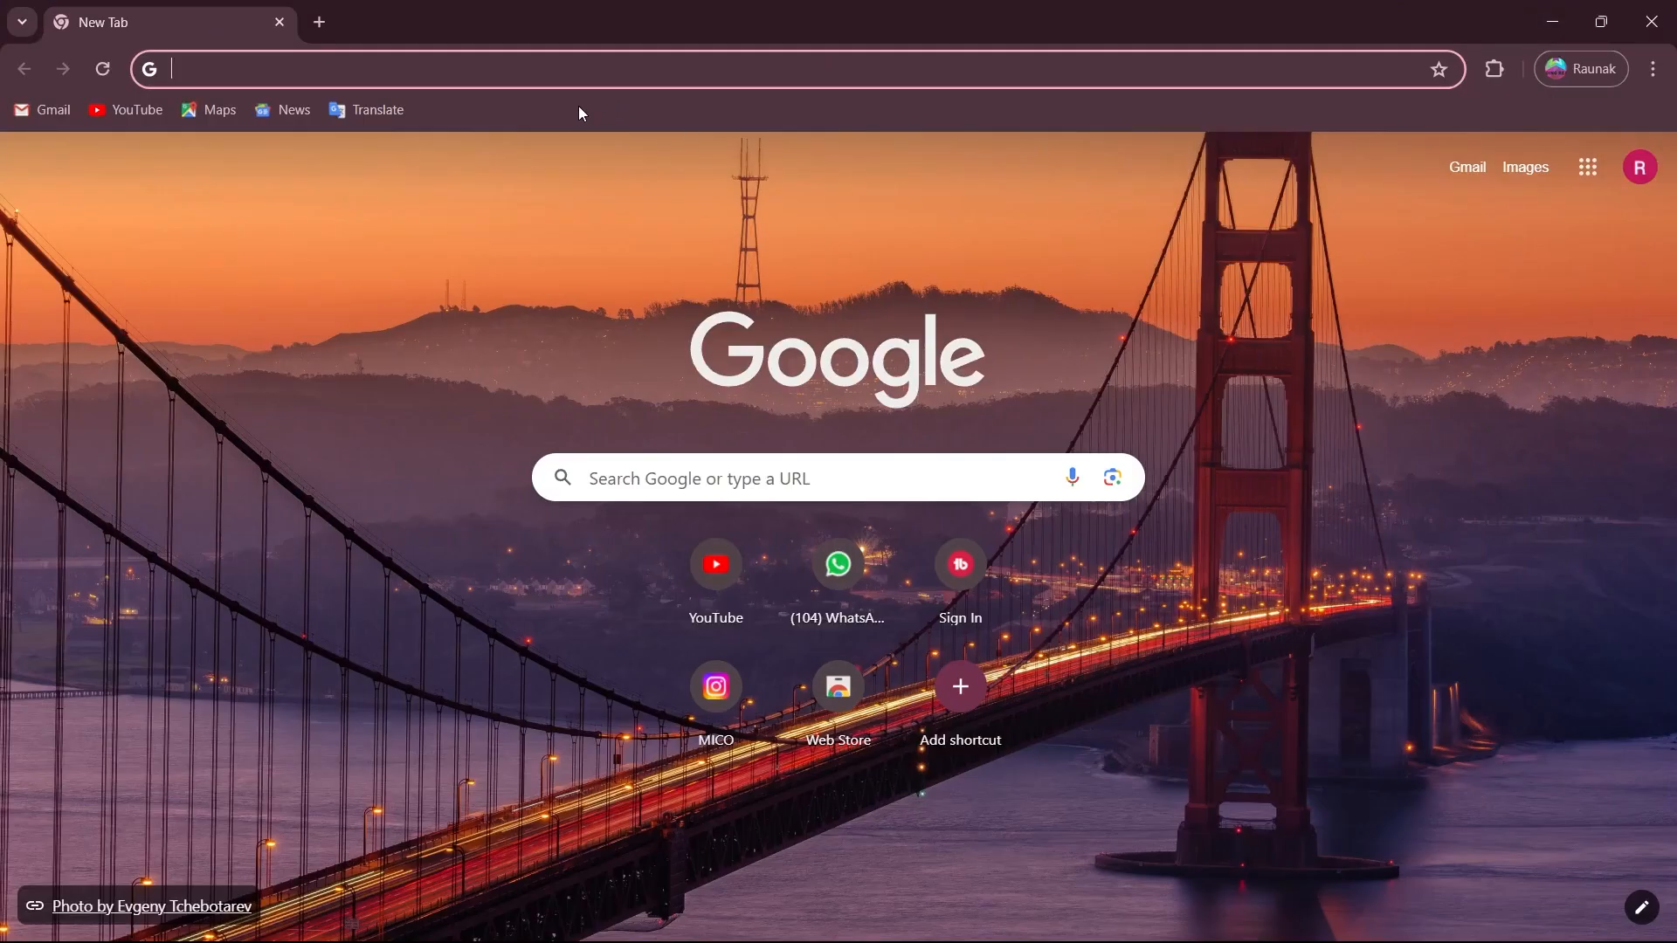
- Search Google for the colour #EE0000
{"action": "type", "text": "#EE0000"}
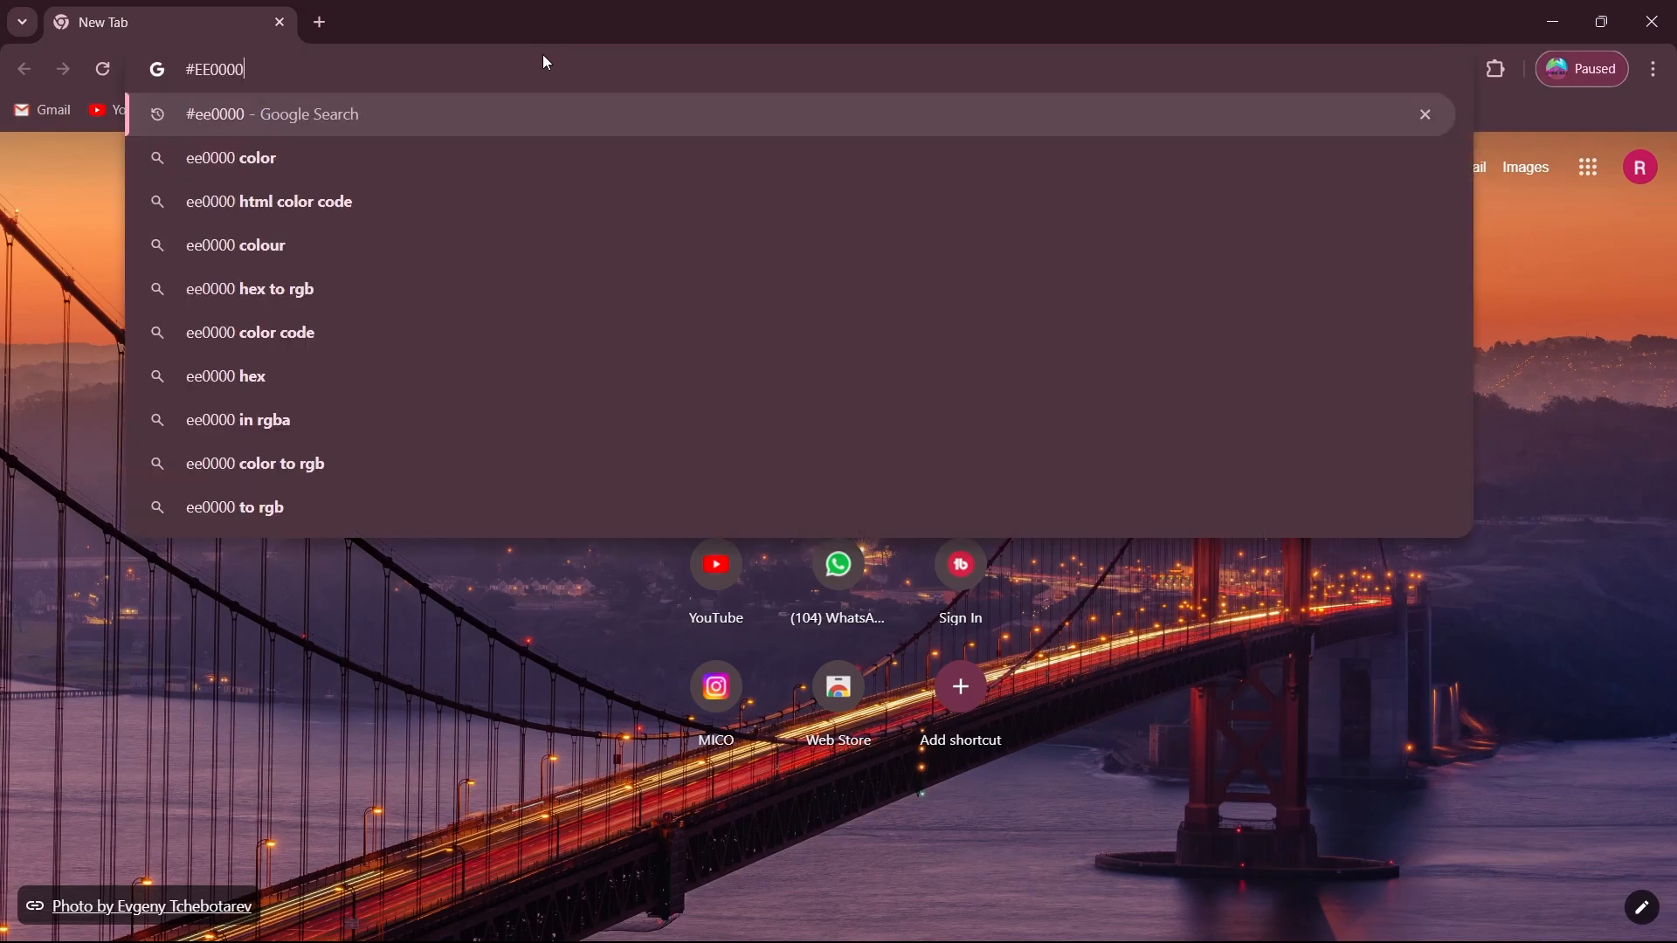
{"action": "key", "text": "Enter"}
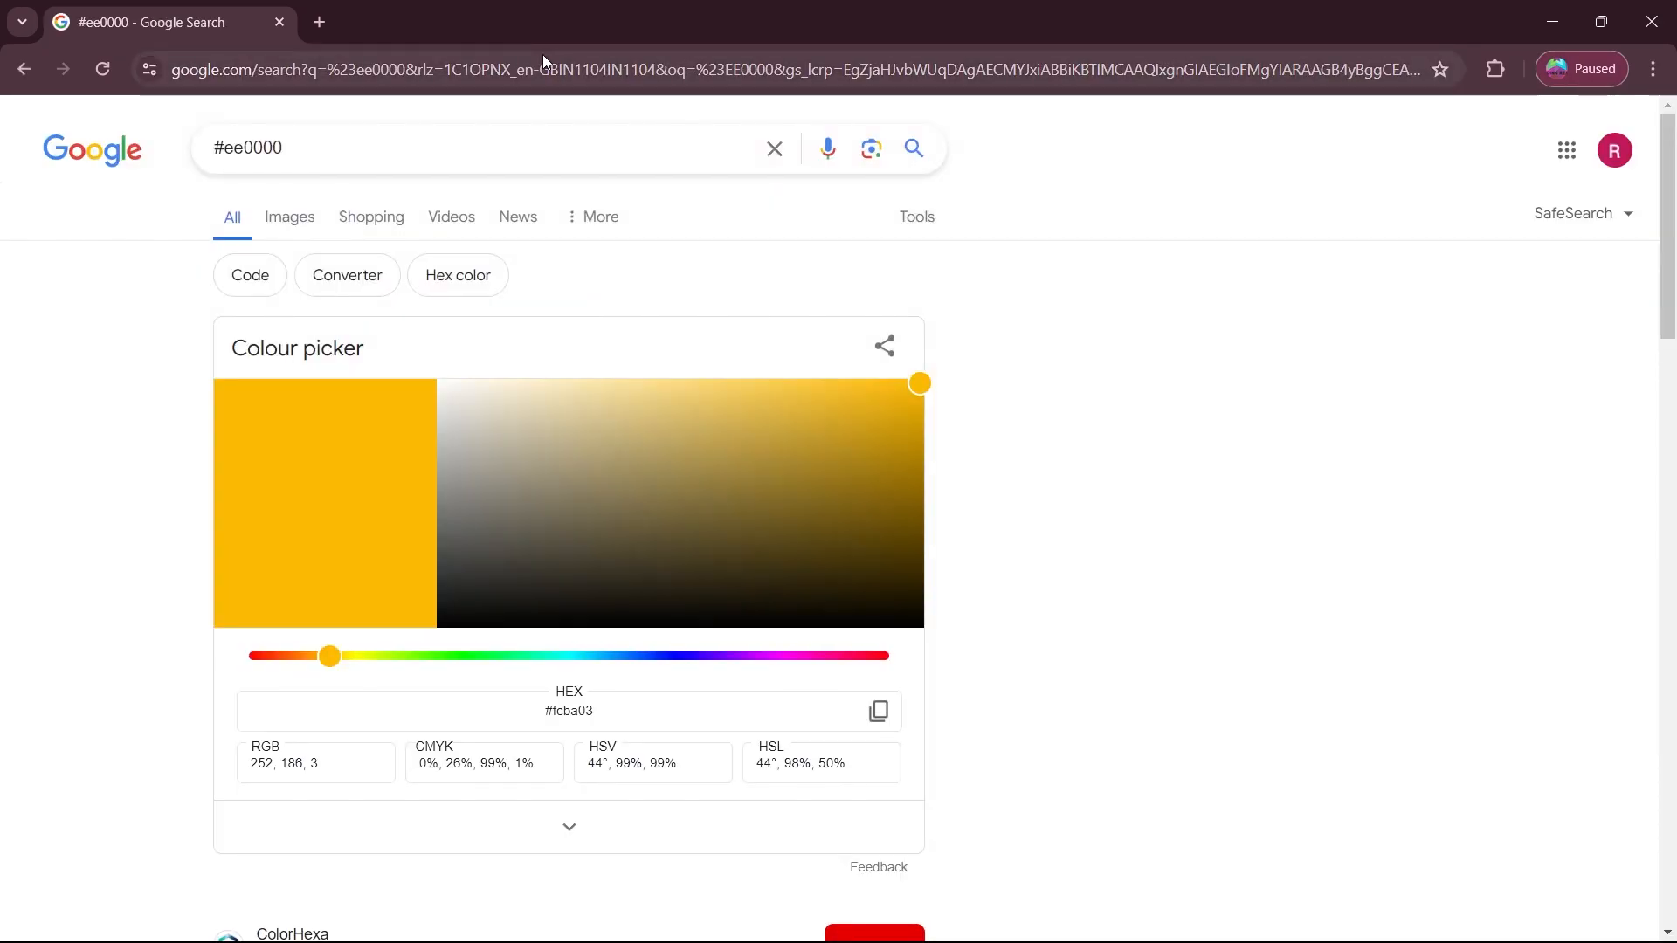
{"action": "mouse_move", "coordinate": [901, 396]}
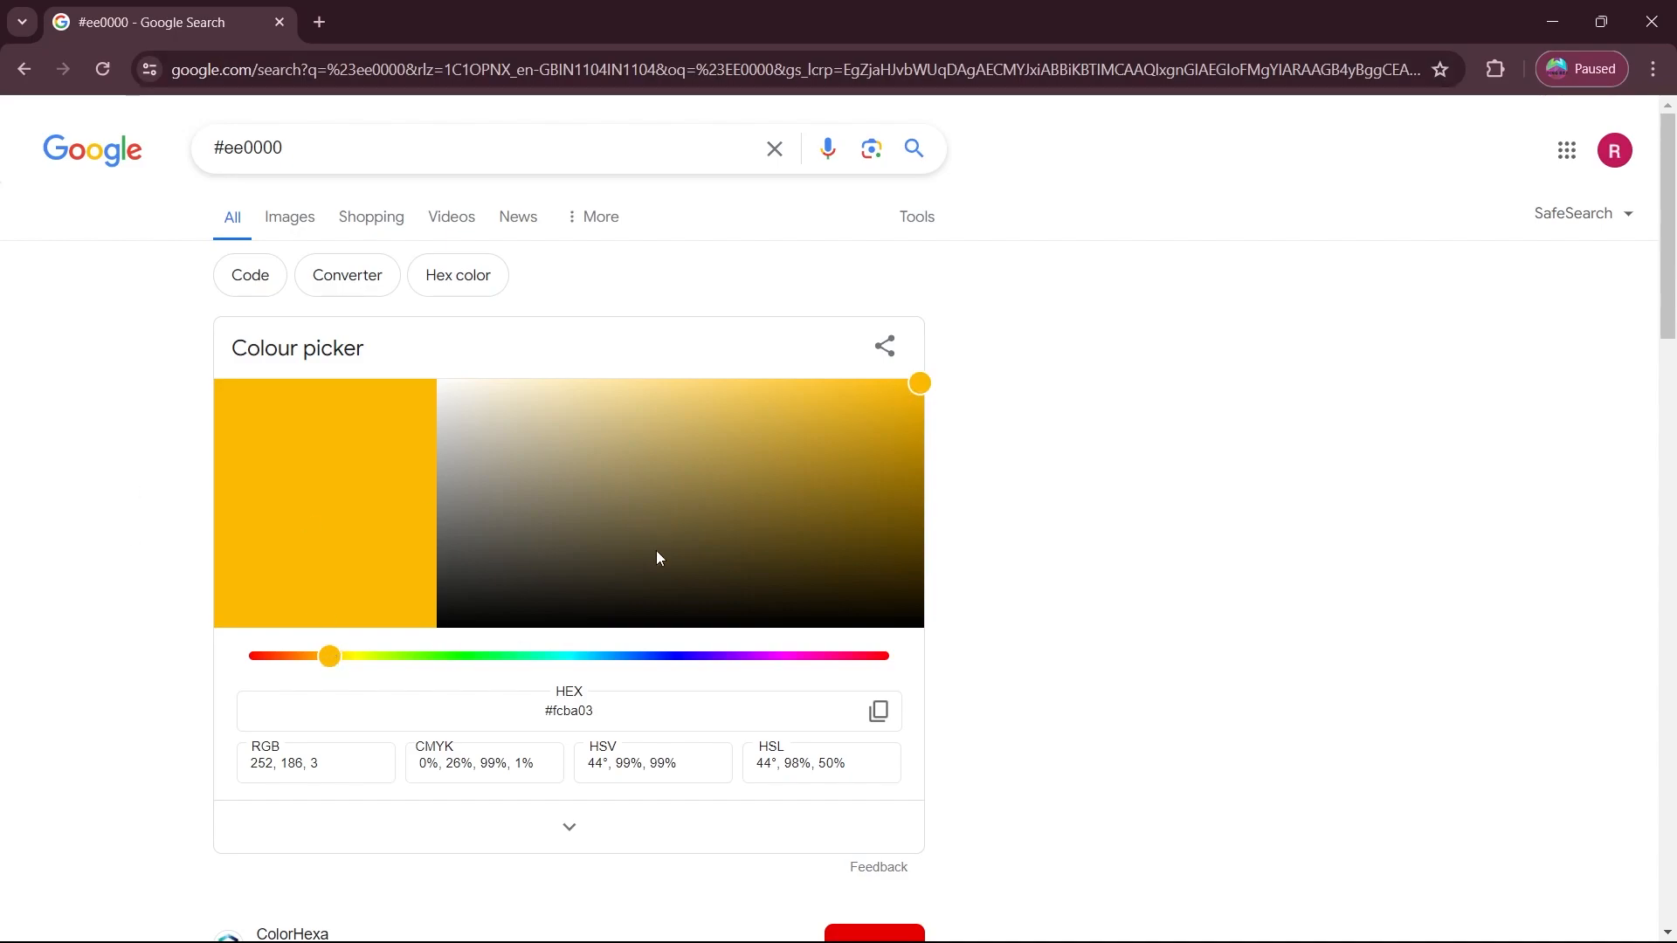
- Tune Google's colour picker to a bright pink, #ff0370
{"action": "left_click_drag", "start_coordinate": [328, 656], "coordinate": [334, 656]}
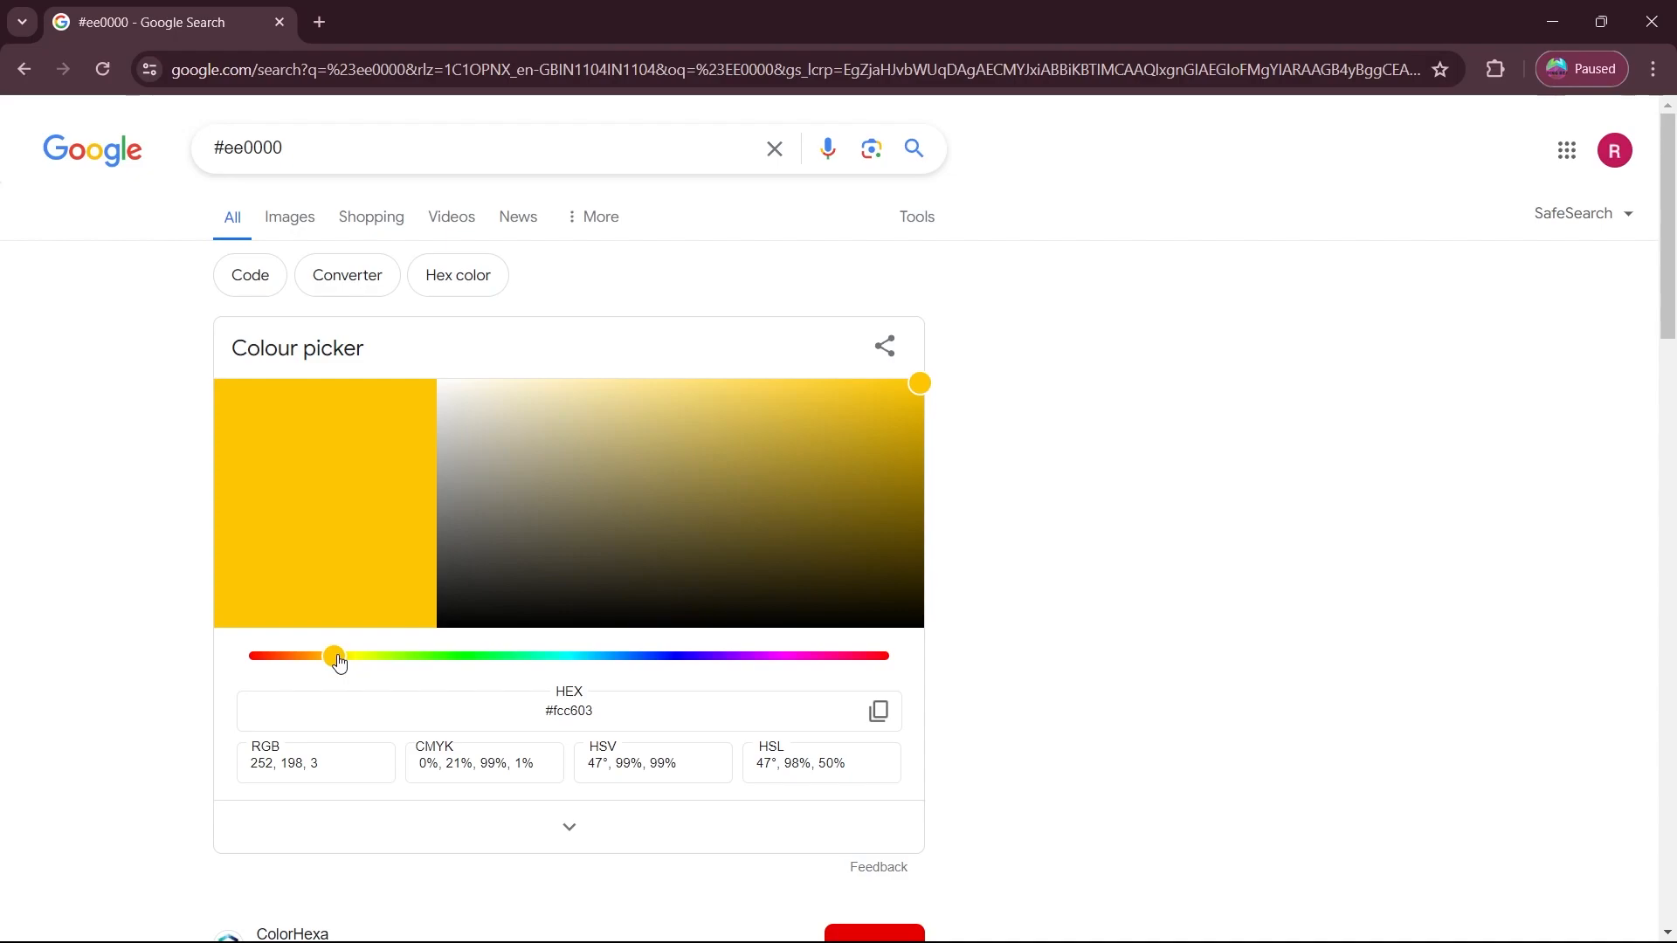
{"action": "left_click_drag", "start_coordinate": [334, 656], "coordinate": [843, 656]}
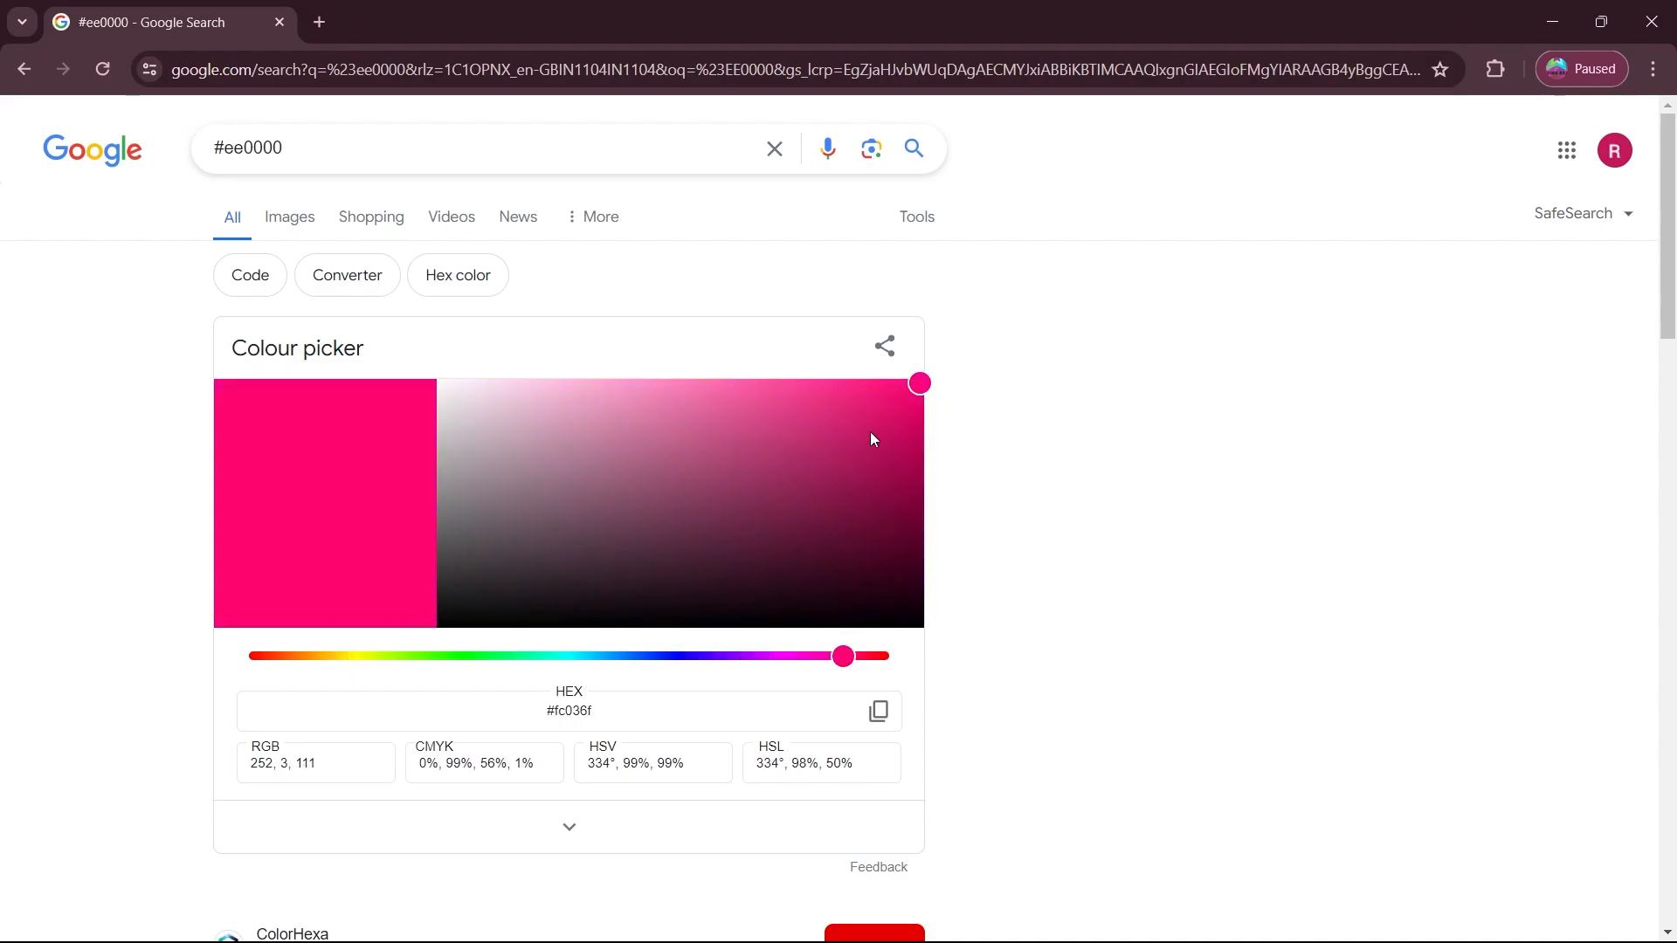
{"action": "left_click", "coordinate": [791, 468]}
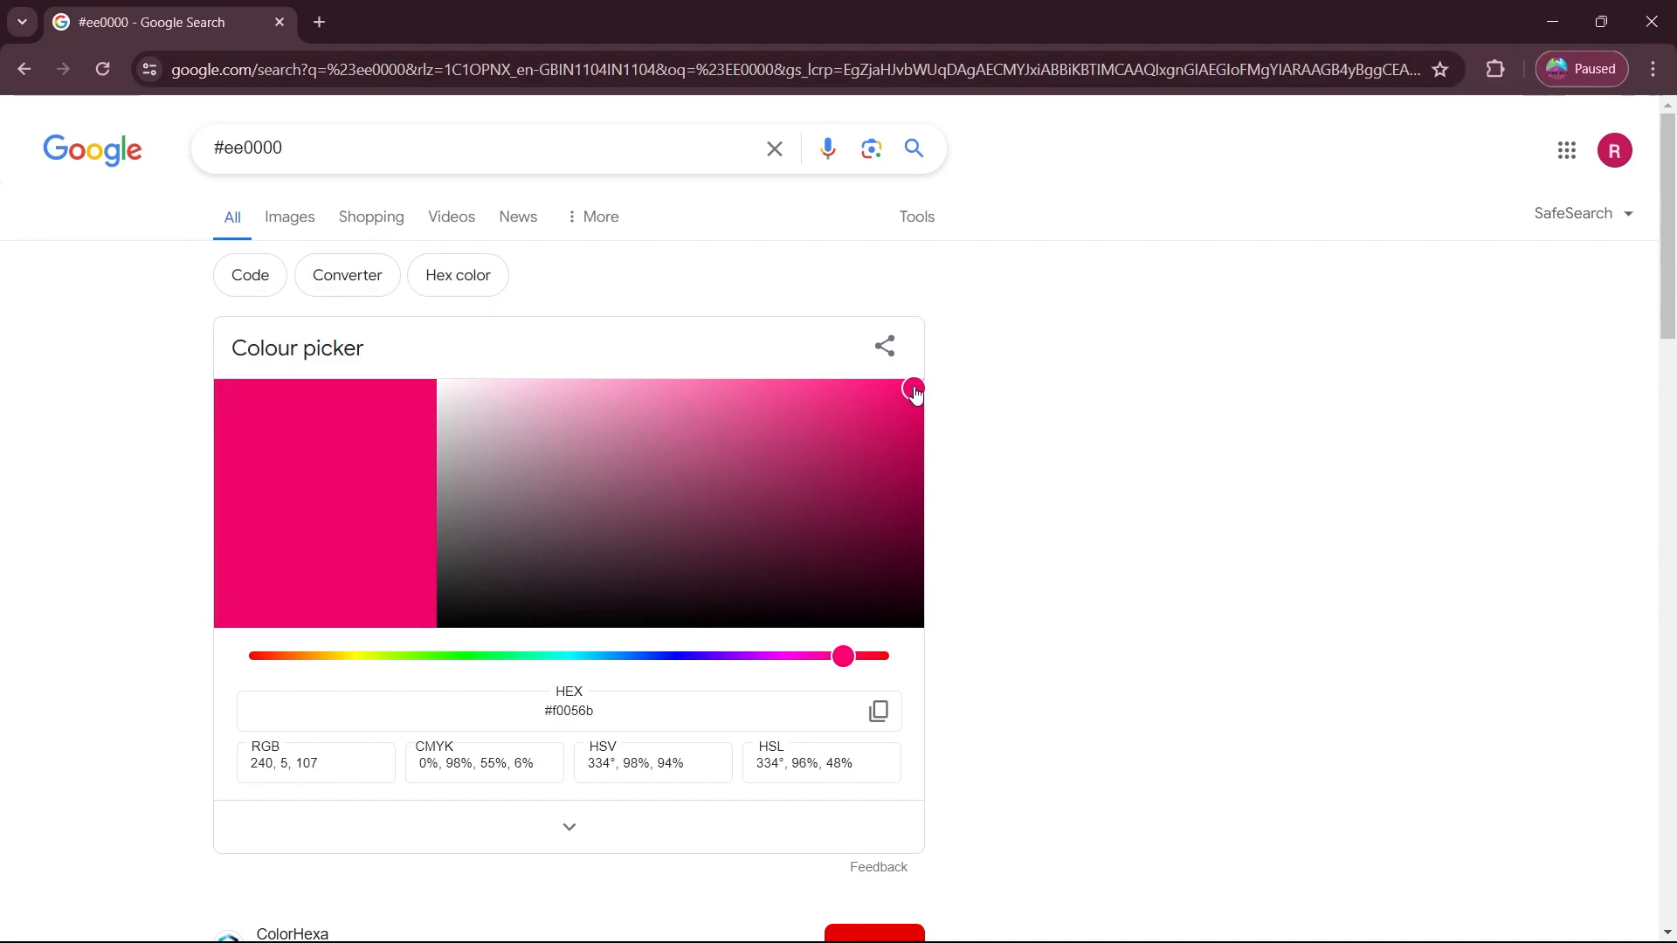
{"action": "left_click_drag", "start_coordinate": [914, 390], "coordinate": [918, 380]}
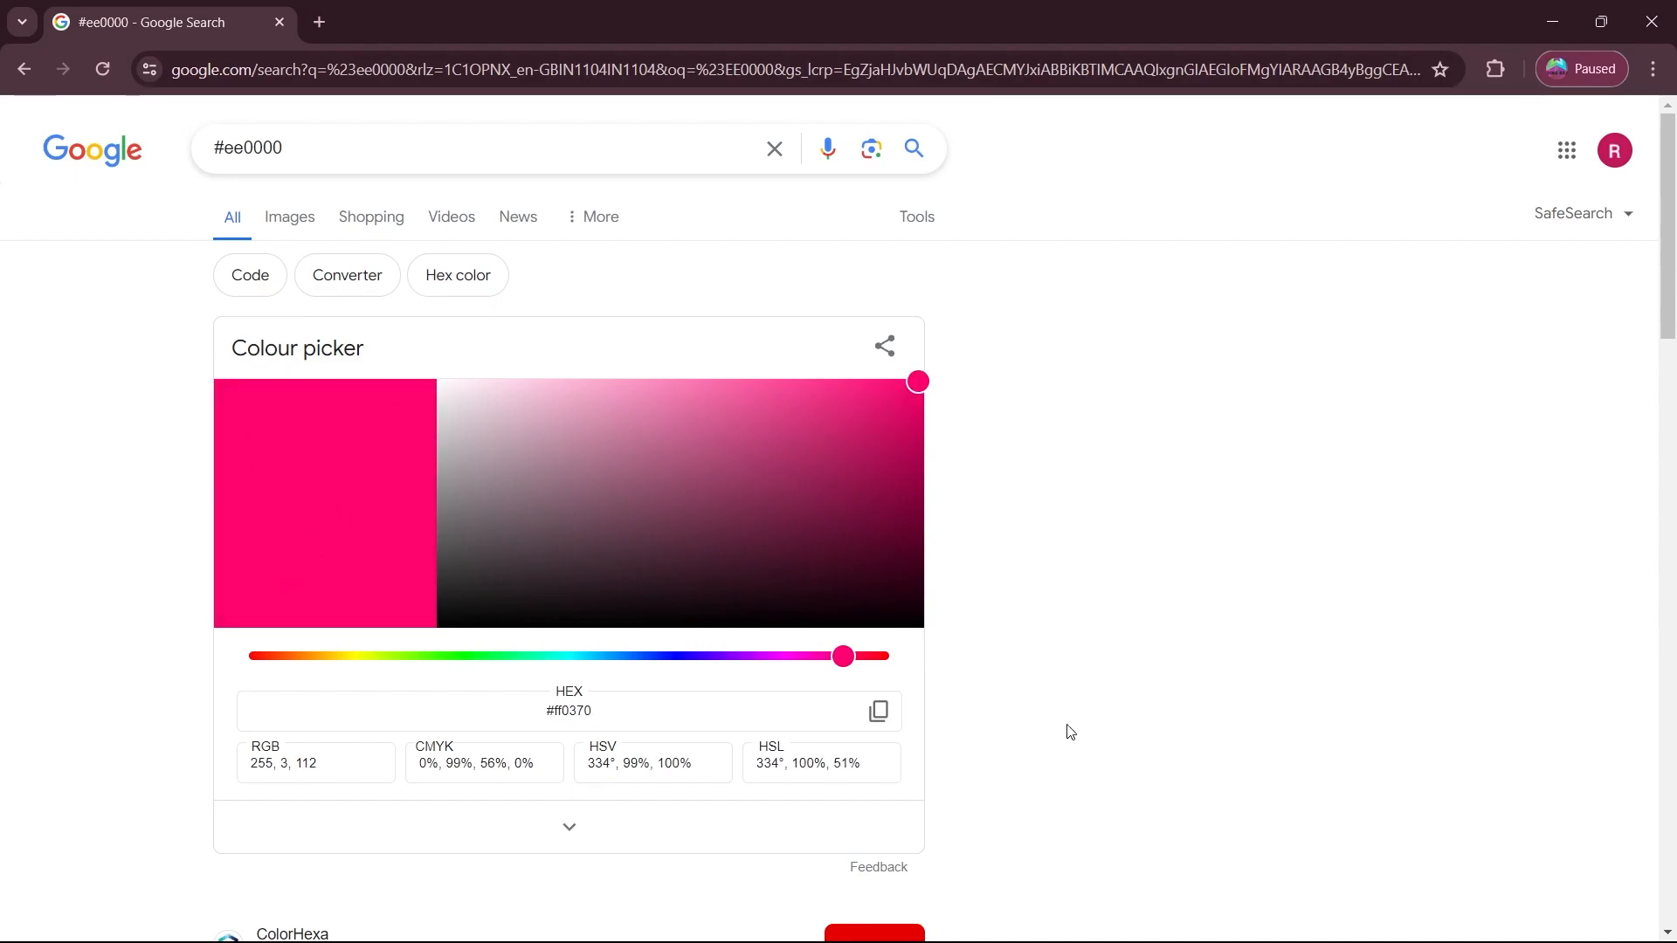
{"action": "left_click", "coordinate": [567, 710]}
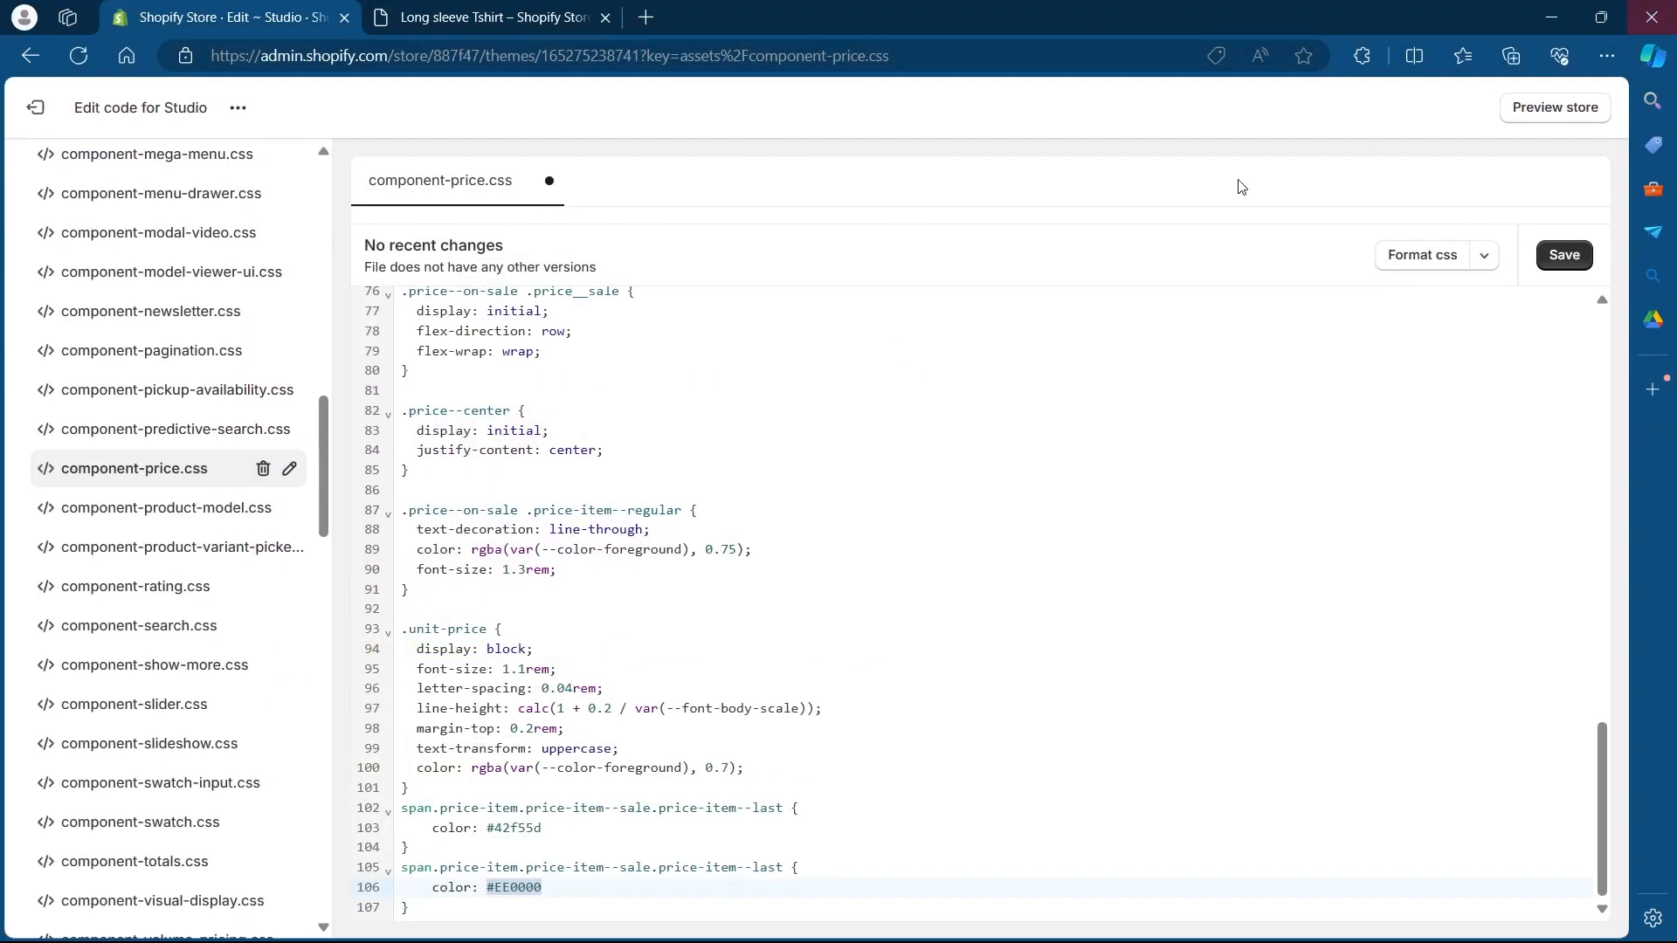
- Replace #EE0000 with #ff0370 in the second sale-price rule and save the stylesheet
{"action": "right_click", "coordinate": [528, 893]}
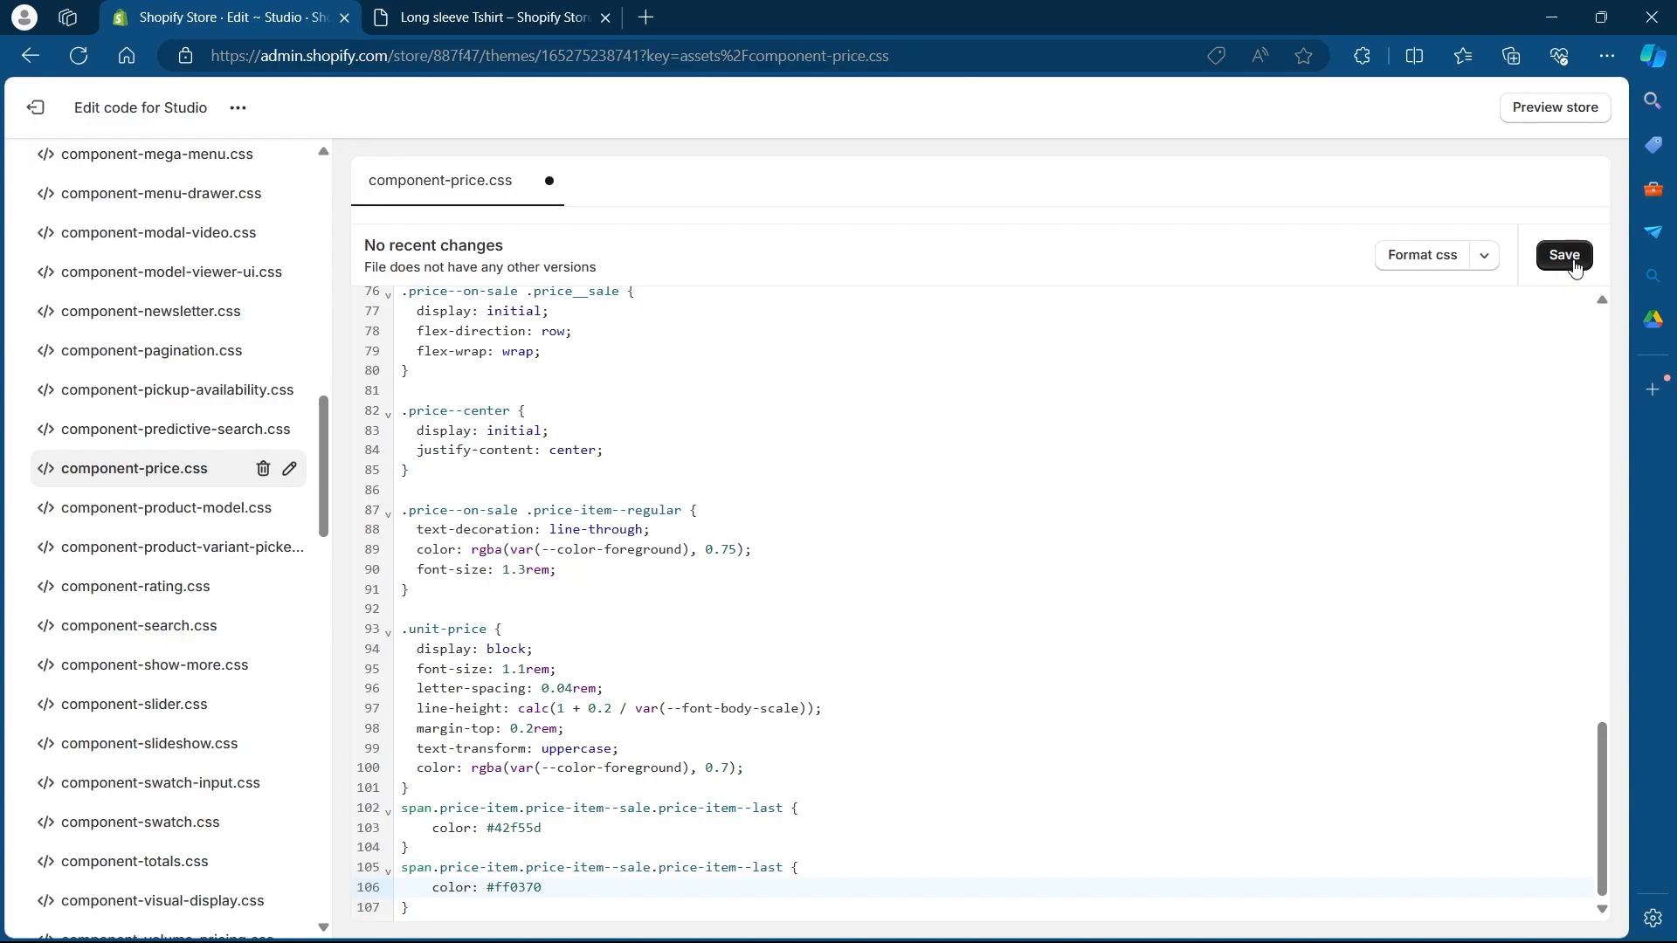
{"action": "left_click", "coordinate": [1563, 254]}
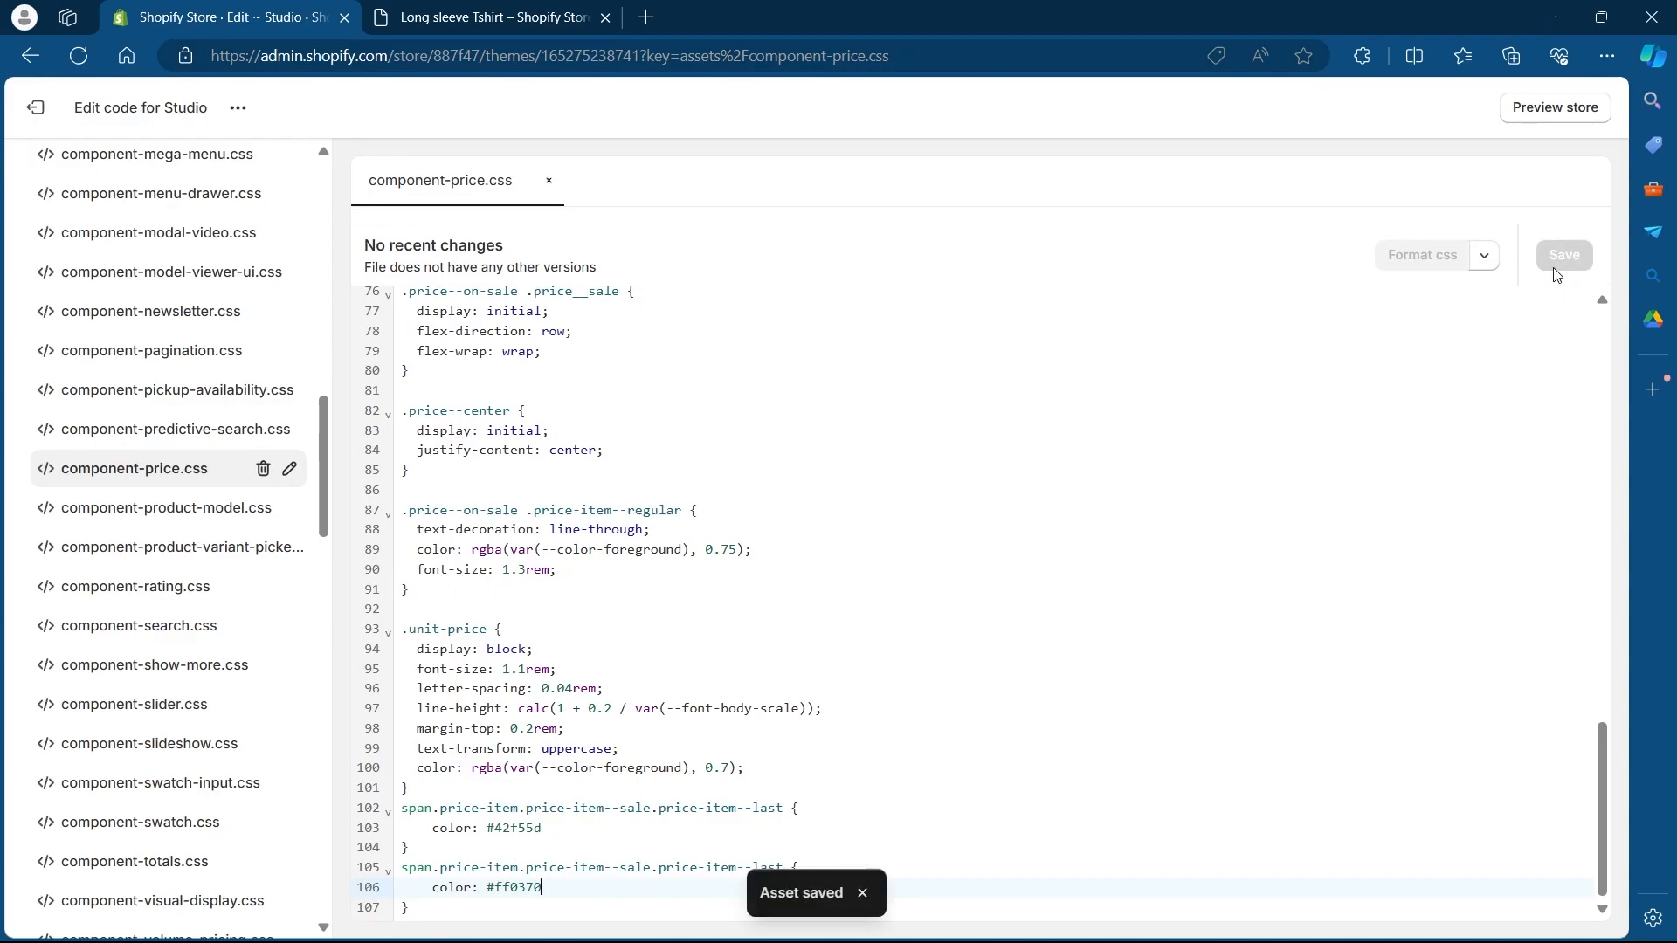
{"action": "mouse_move", "coordinate": [762, 895]}
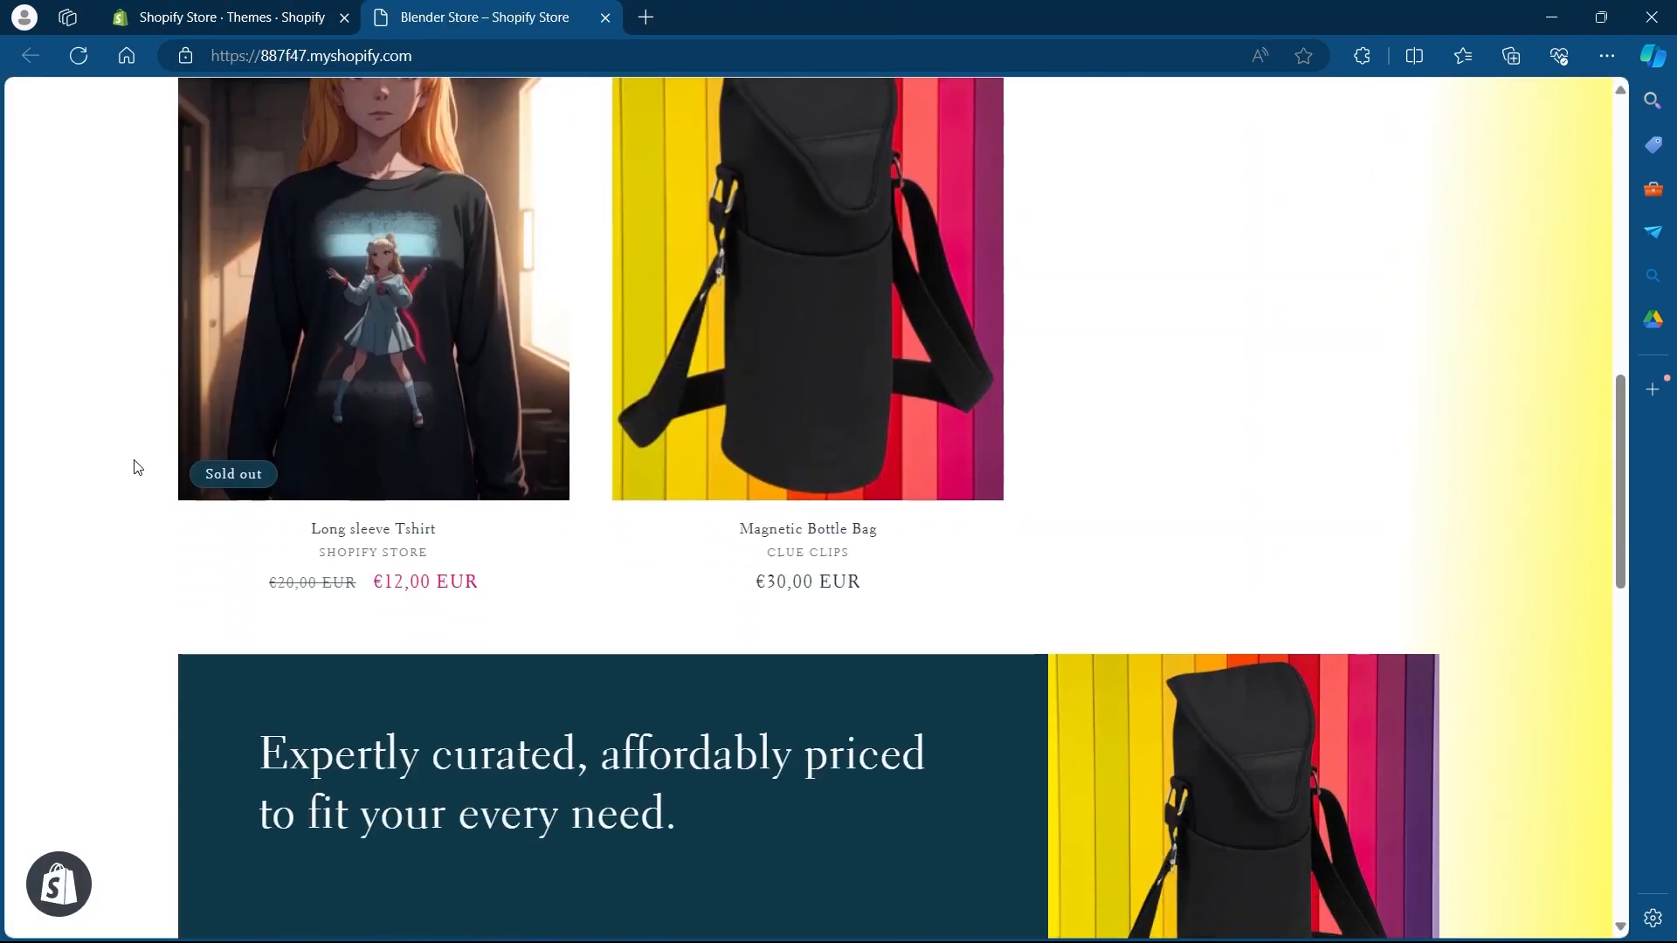
- Check the Long sleeve Tshirt product page's €12,00 EUR sale price, now pink
{"action": "left_click", "coordinate": [373, 287]}
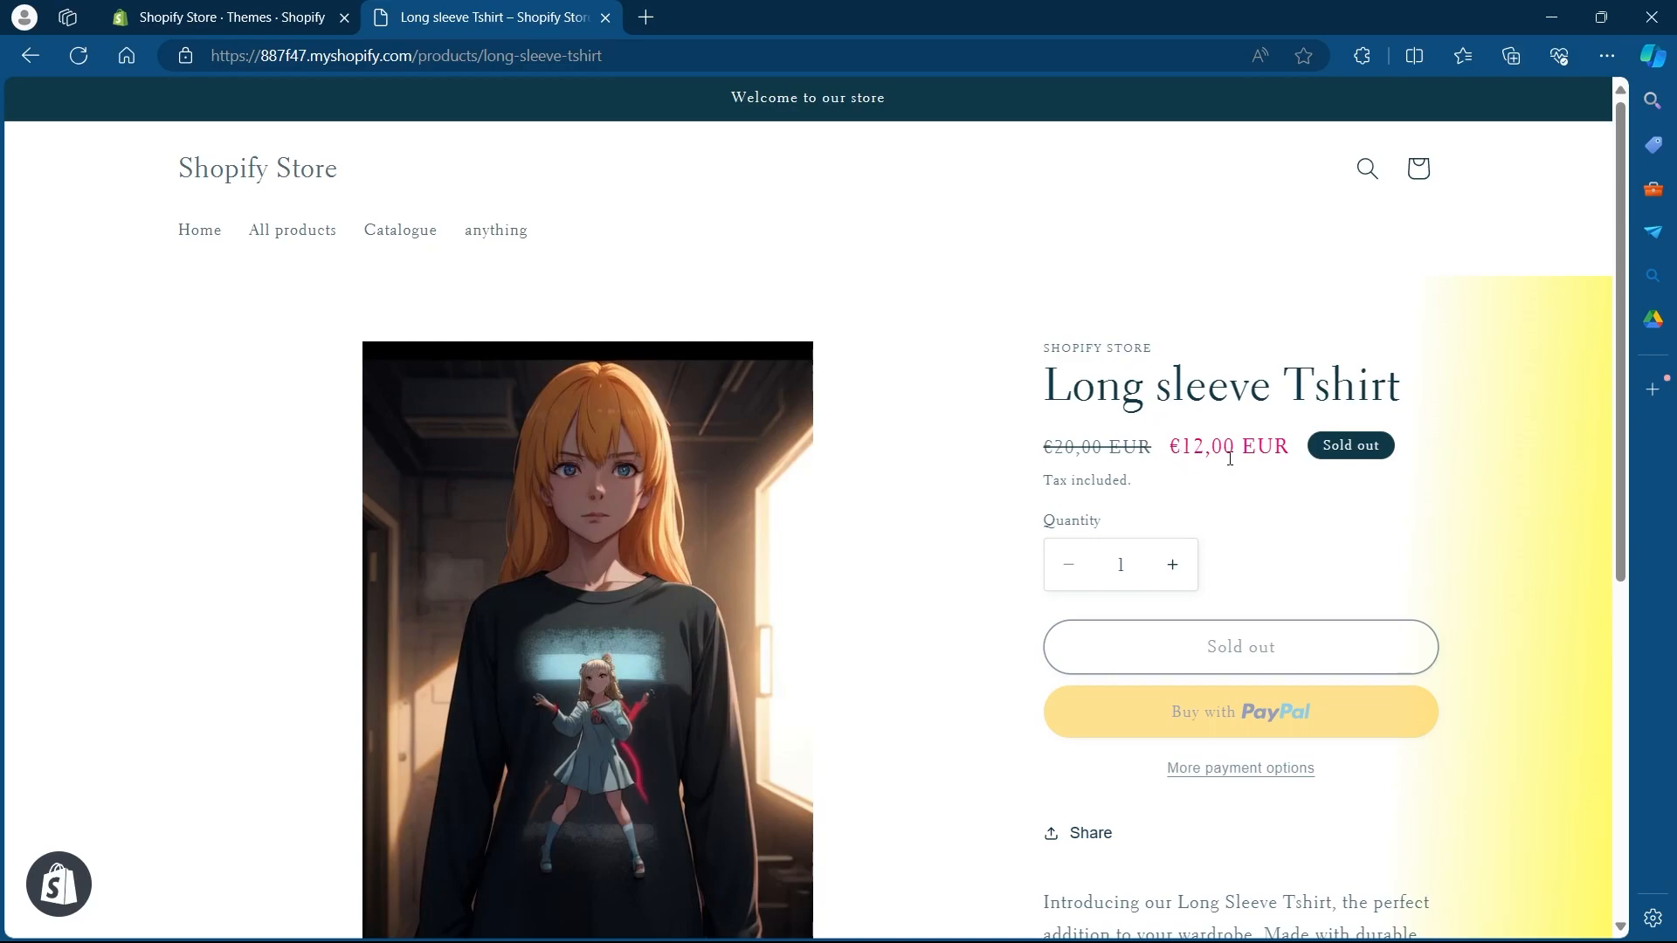
{"action": "mouse_move", "coordinate": [1243, 482]}
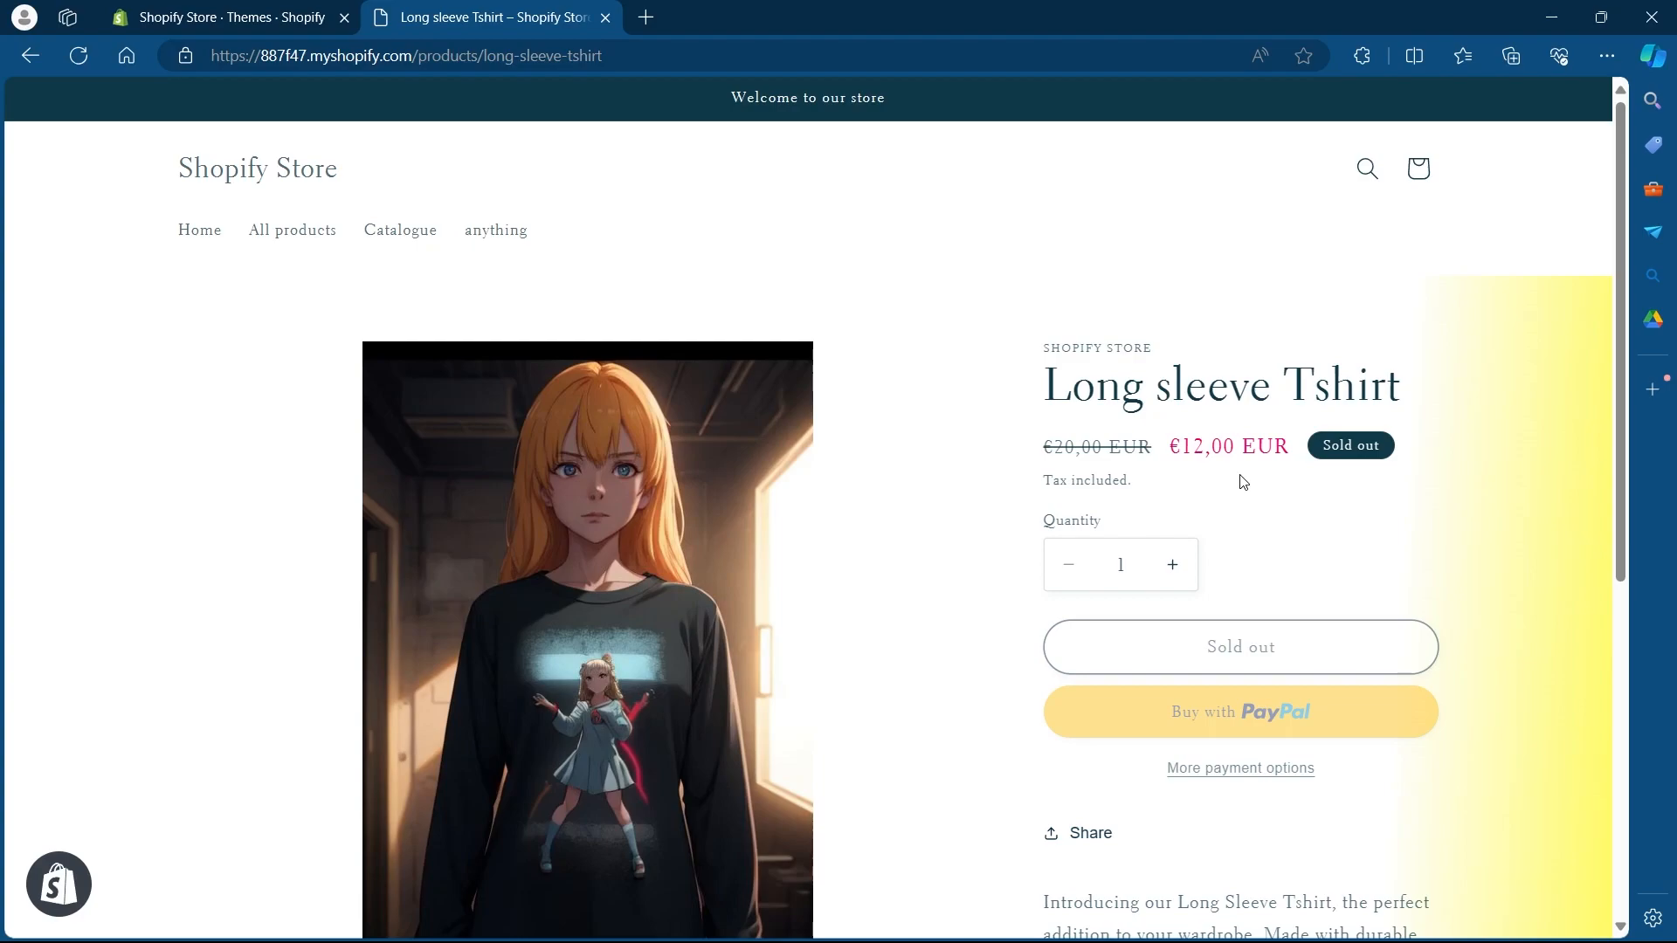
{"action": "scroll", "scroll_direction": "down", "scroll_amount": 3}
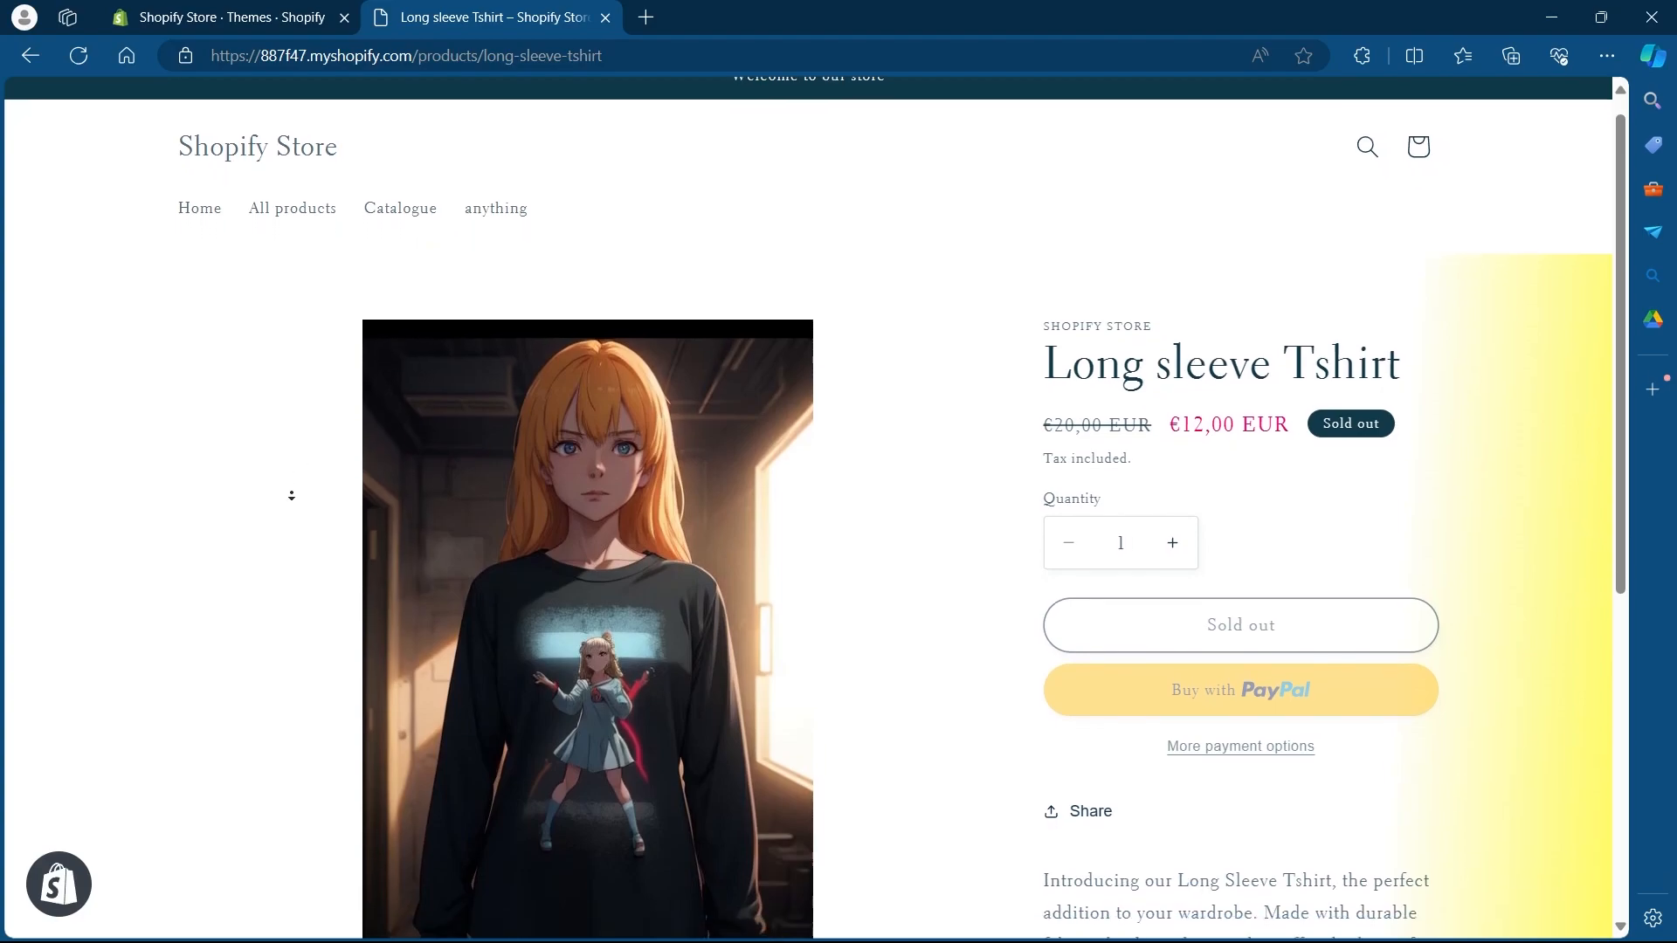
{"action": "scroll", "scroll_direction": "down", "scroll_amount": 3}
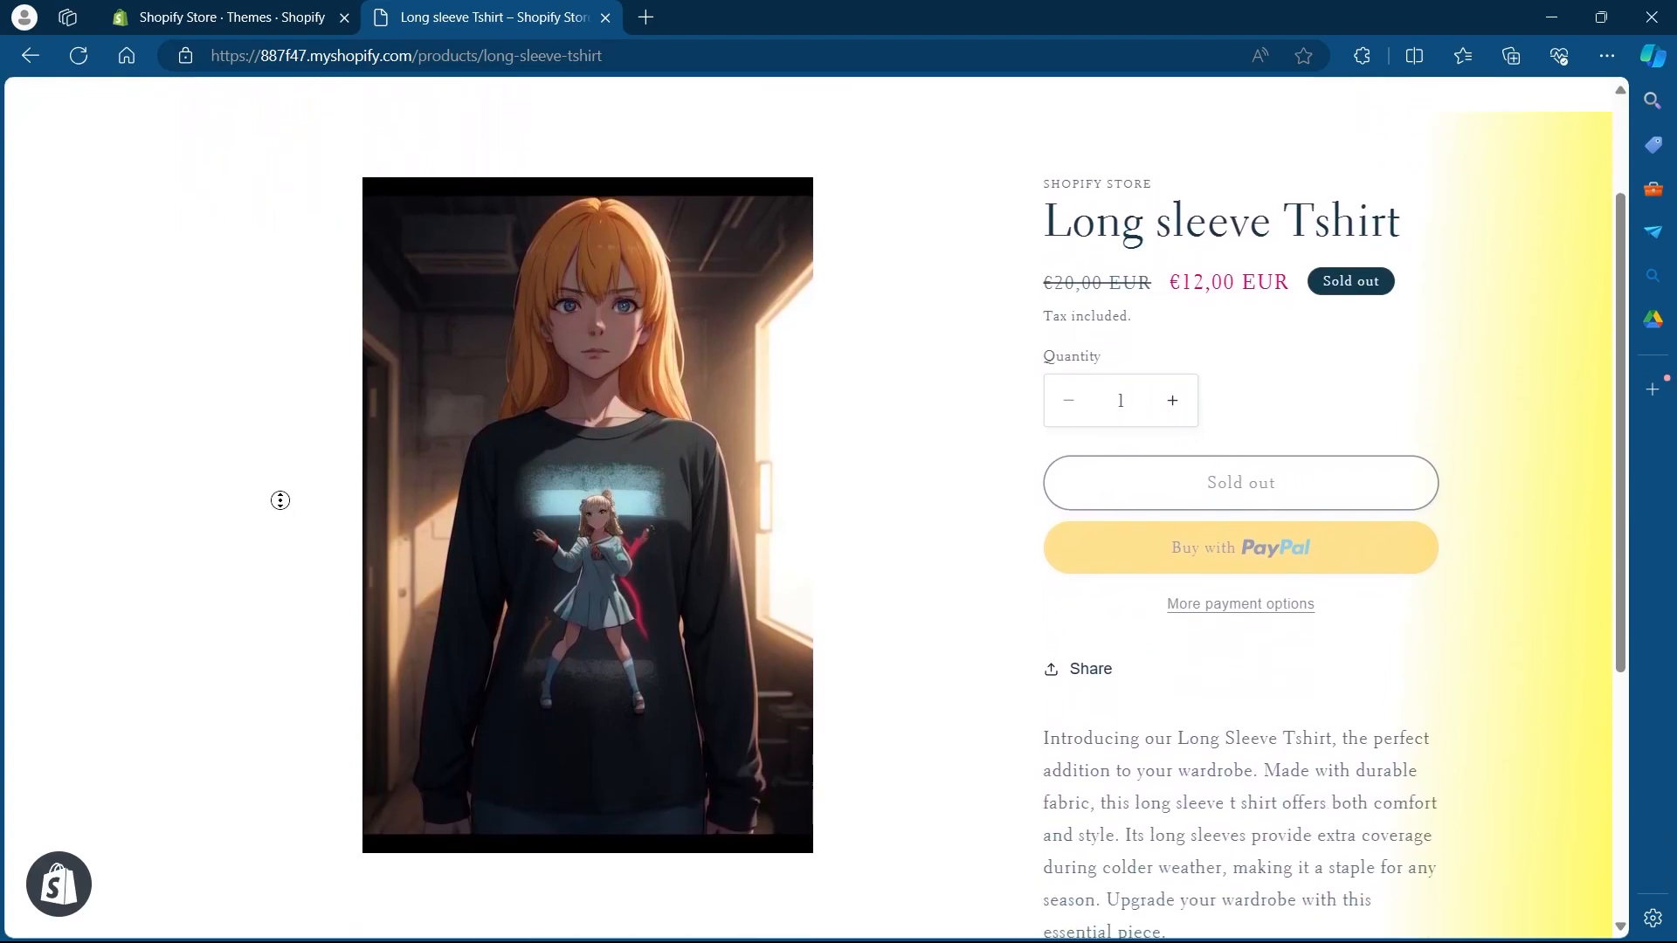